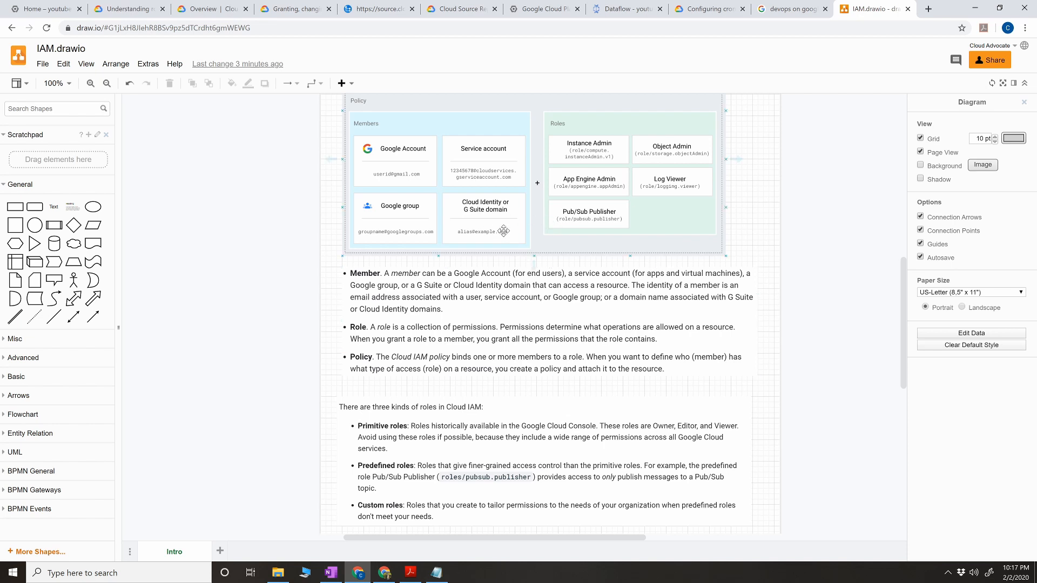
mouse_move(503, 223)
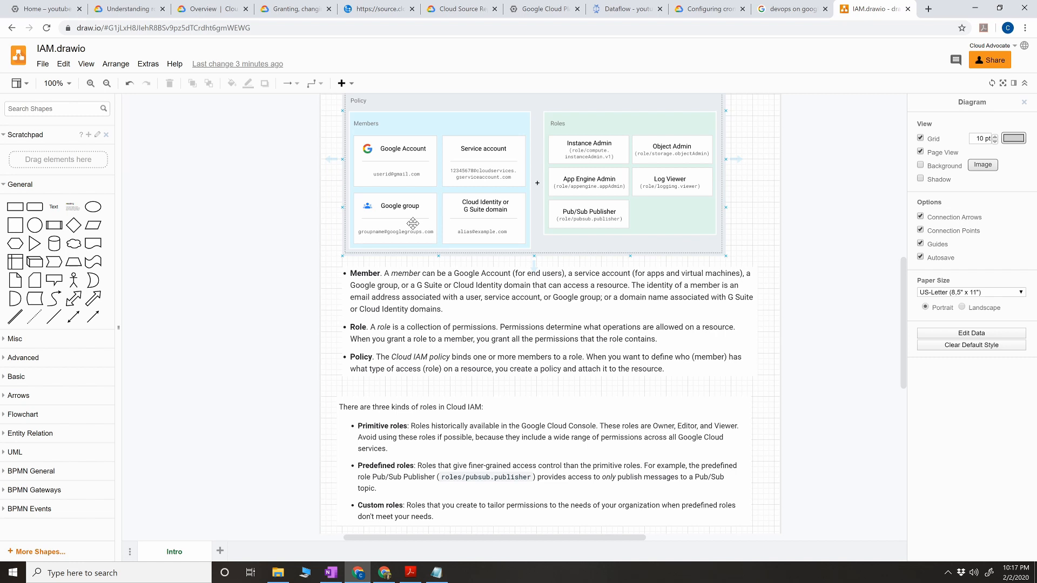
mouse_move(546, 219)
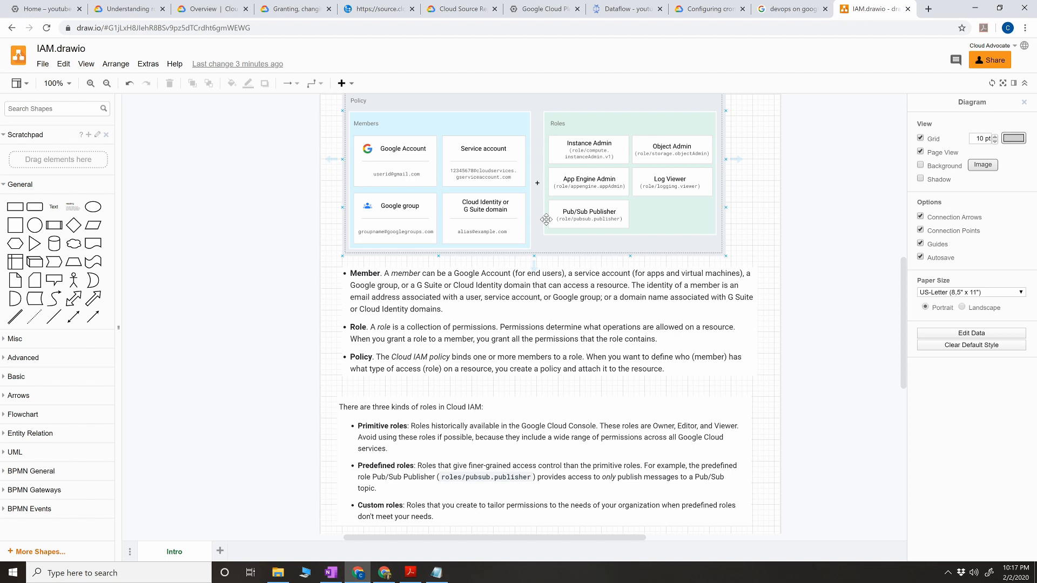
mouse_move(570, 201)
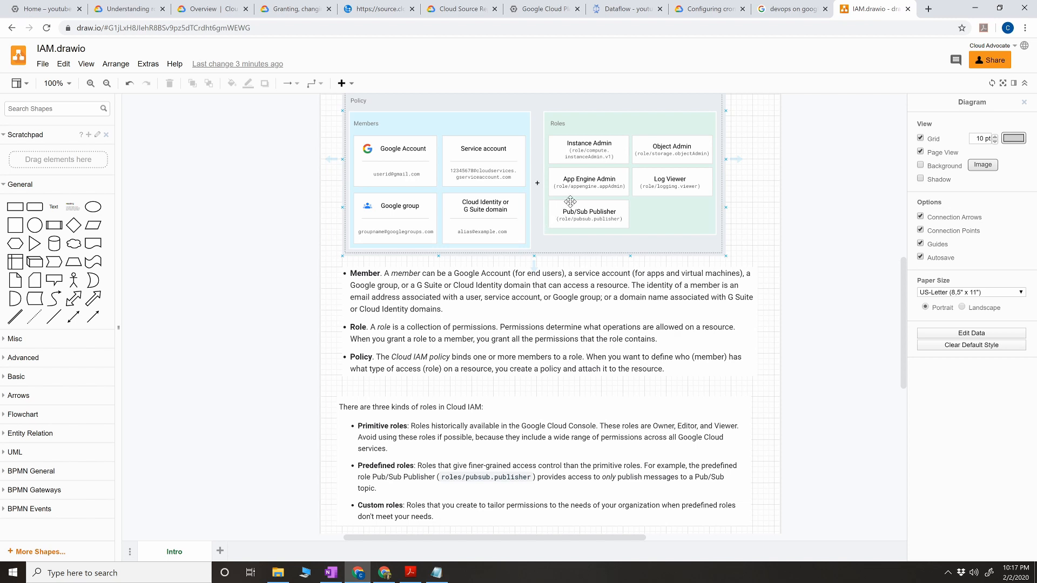
mouse_move(574, 194)
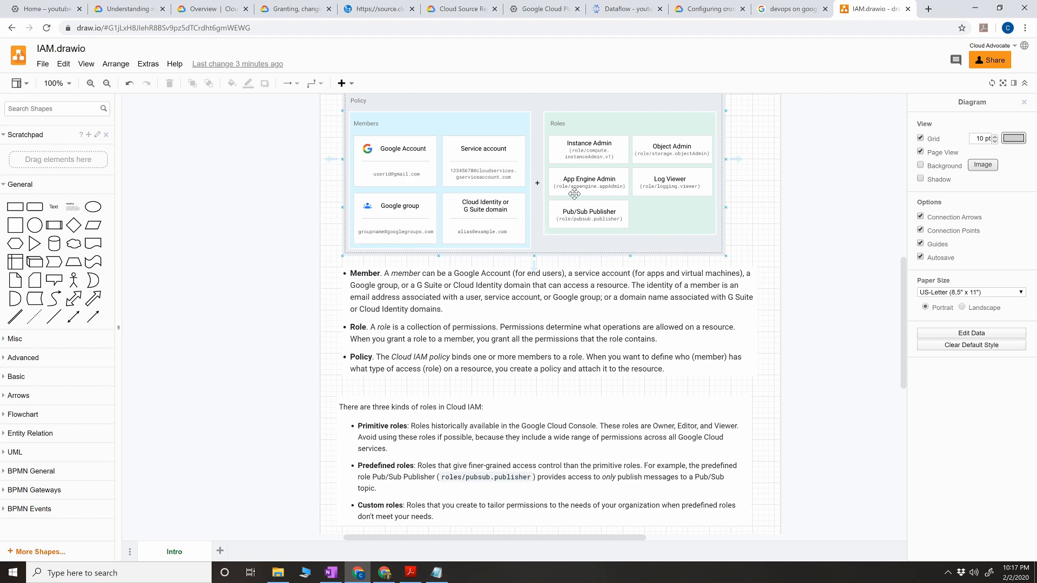
mouse_move(321, 203)
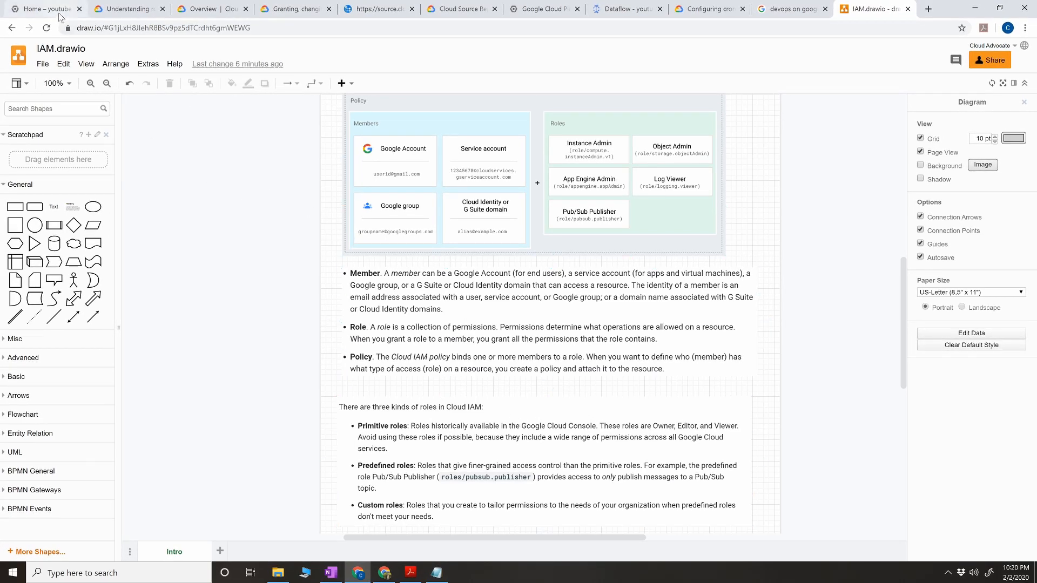
Step: Export the project's IAM policy to policy.json in Cloud Shell and print it with cat
left_click(544, 9)
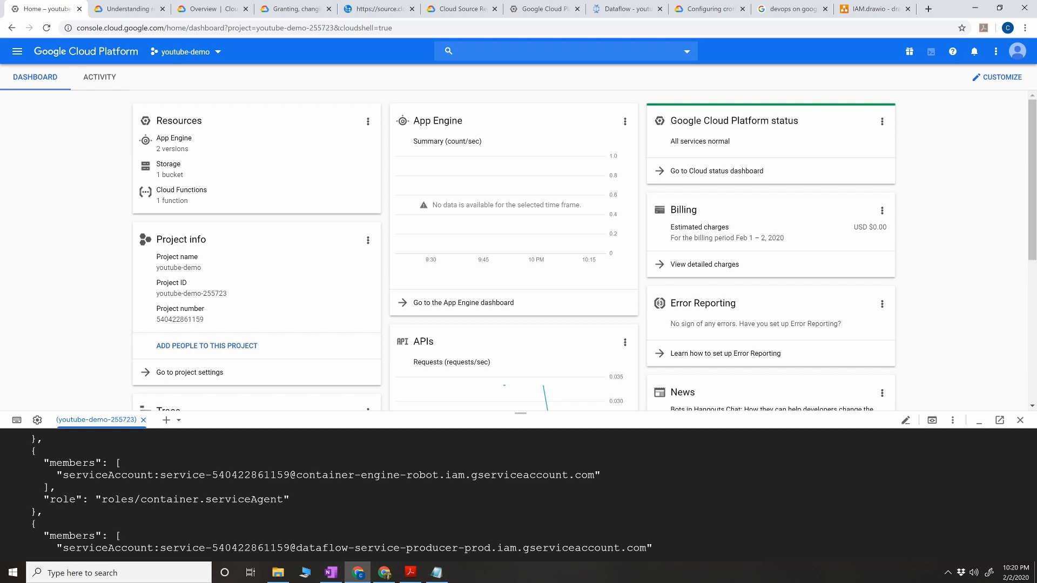
scroll("down", 3)
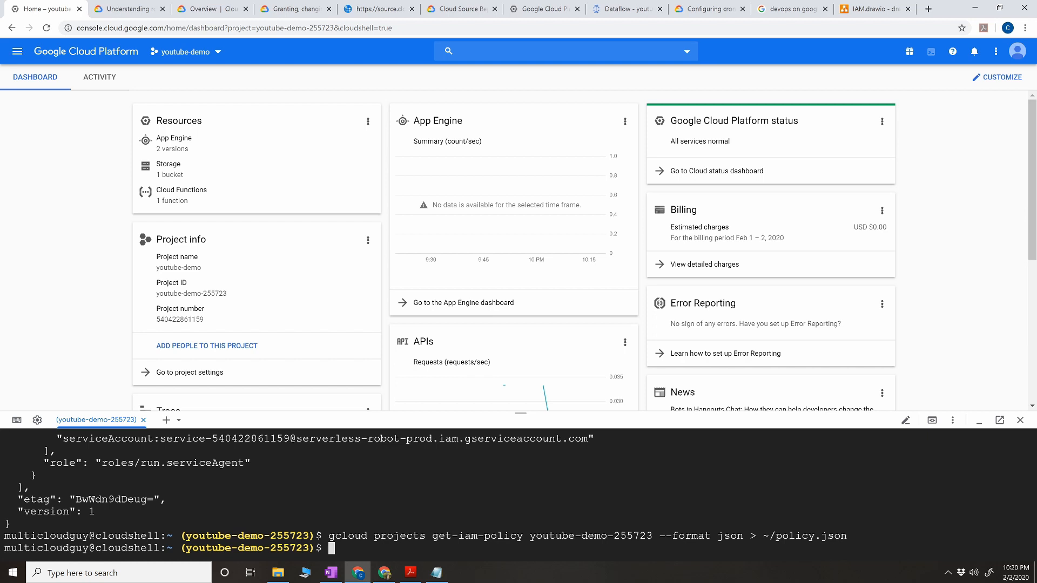
type("cat p")
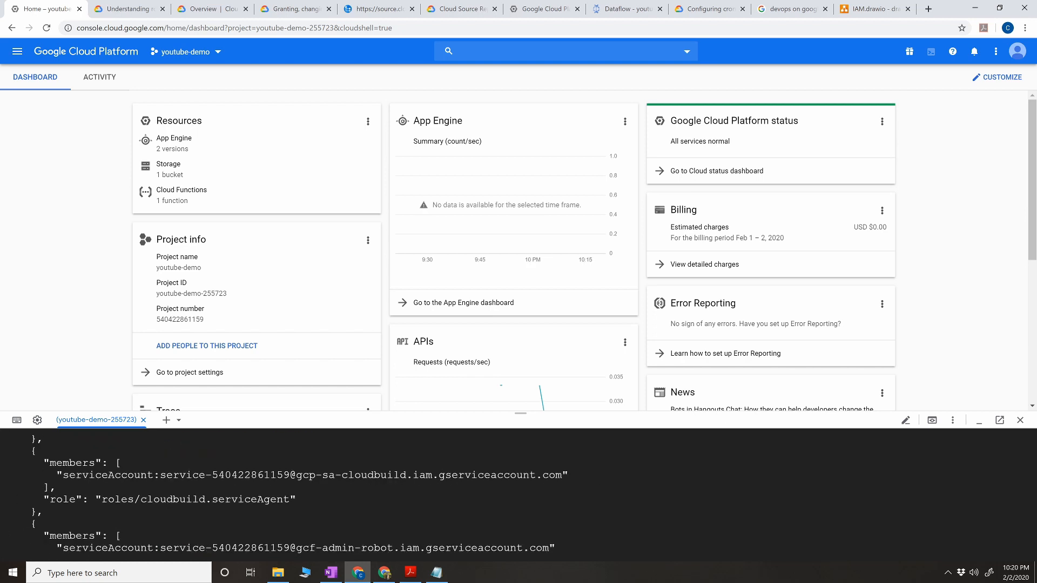
scroll("down", 3)
type("o")
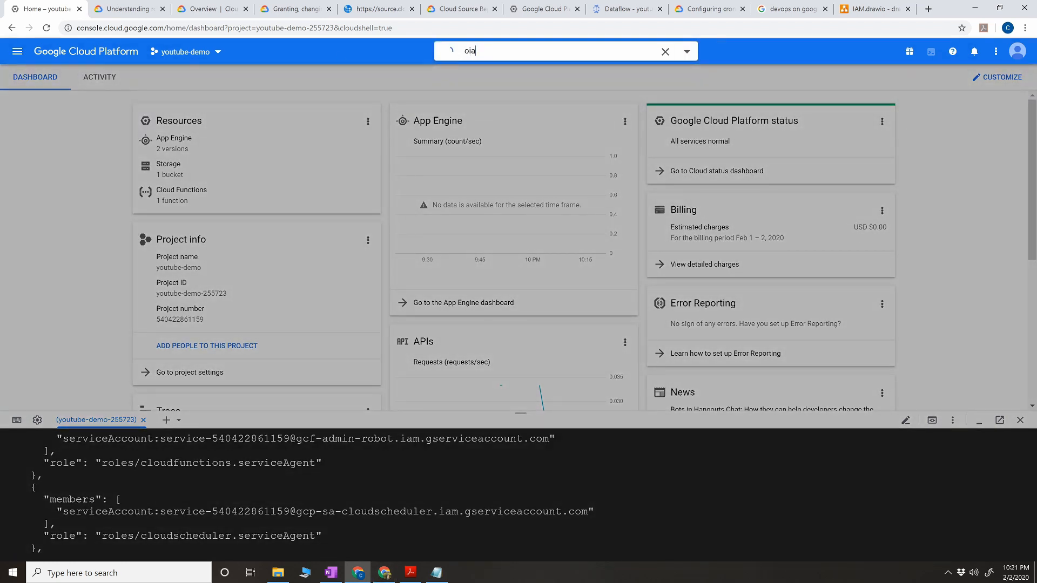
Step: Search 'iam' and review youtube-demo's 13 members, including the Owner and the compute account's Editor role
type("iam")
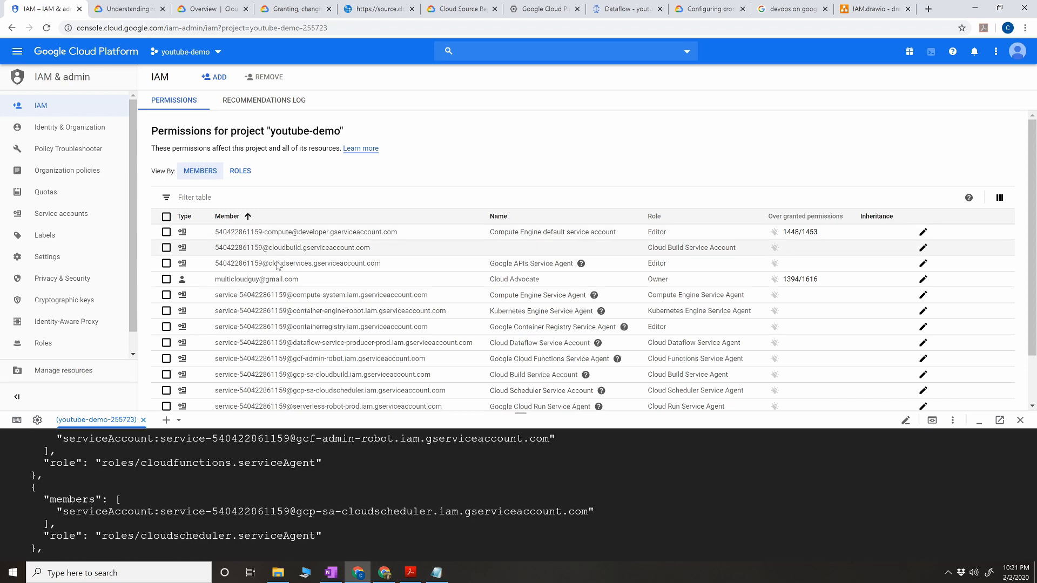
double_click(256, 279)
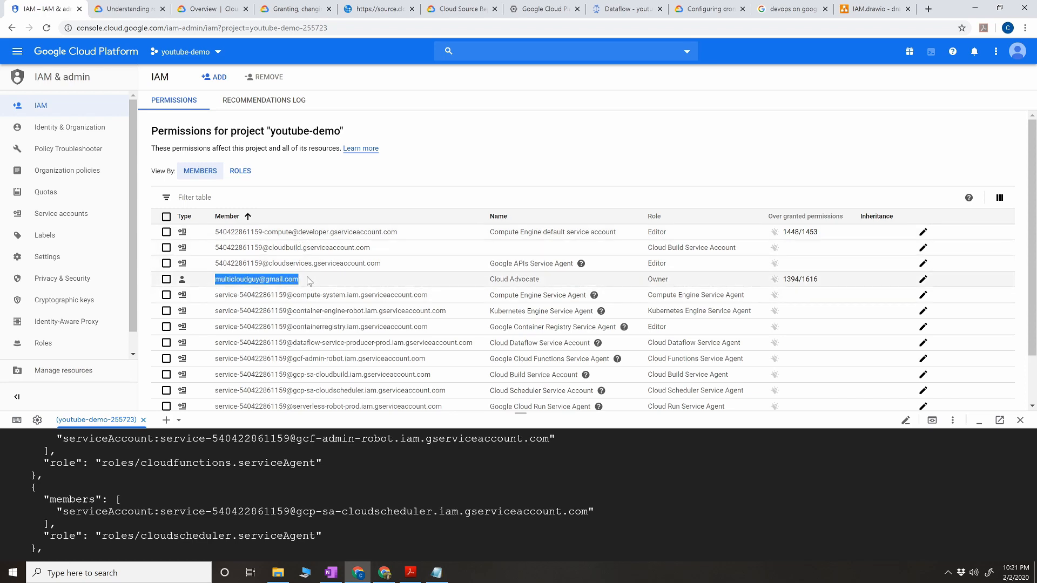
scroll("up", 3)
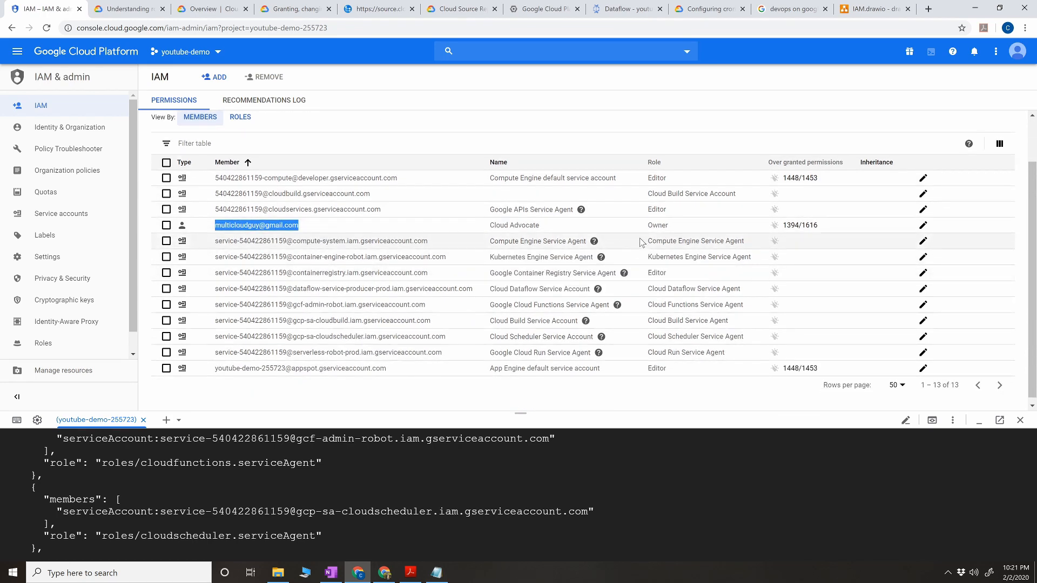
double_click(657, 225)
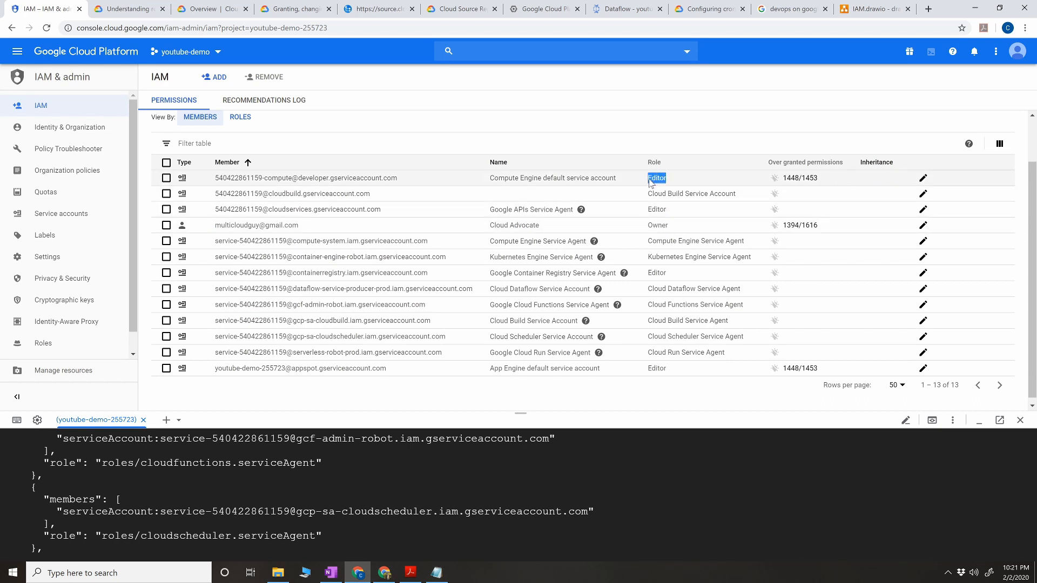
mouse_move(658, 225)
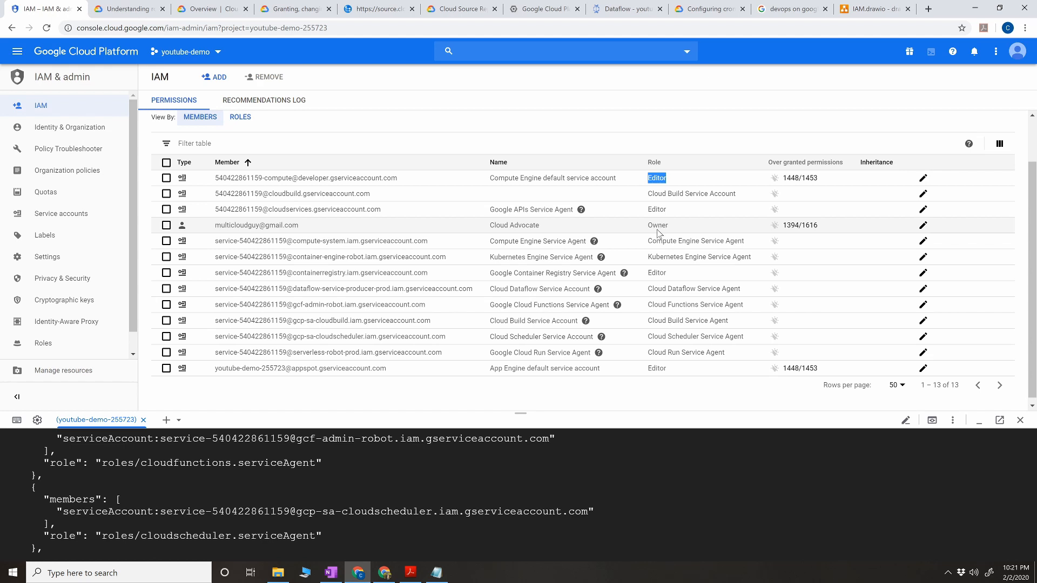
mouse_move(781, 238)
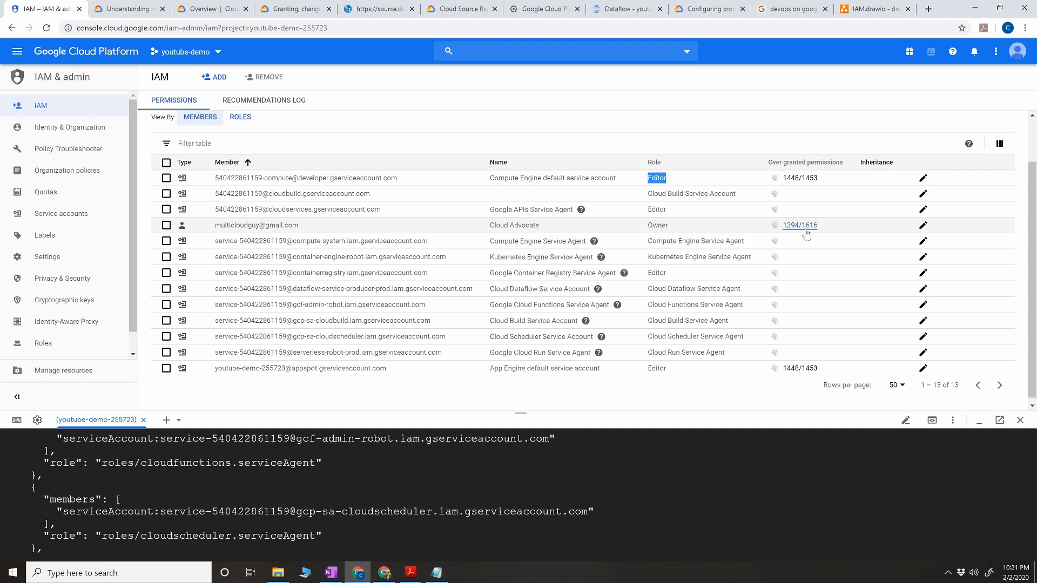
mouse_move(823, 232)
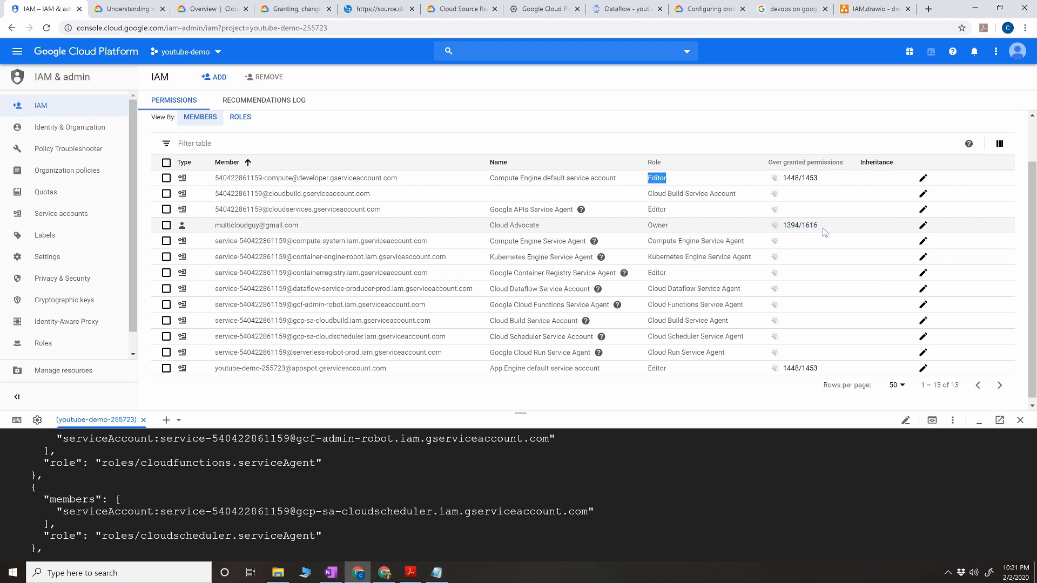
mouse_move(799, 177)
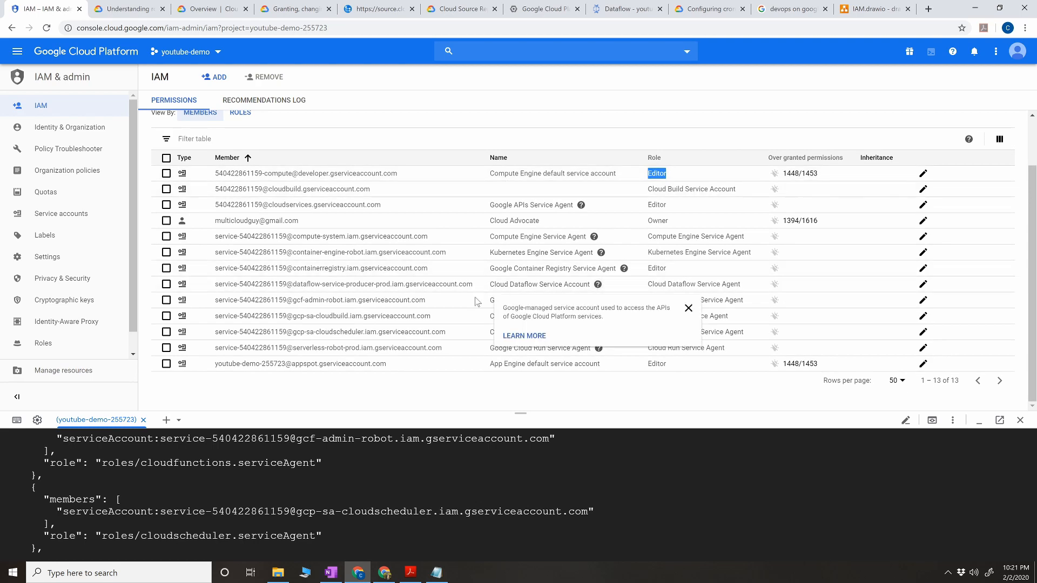
left_click(687, 309)
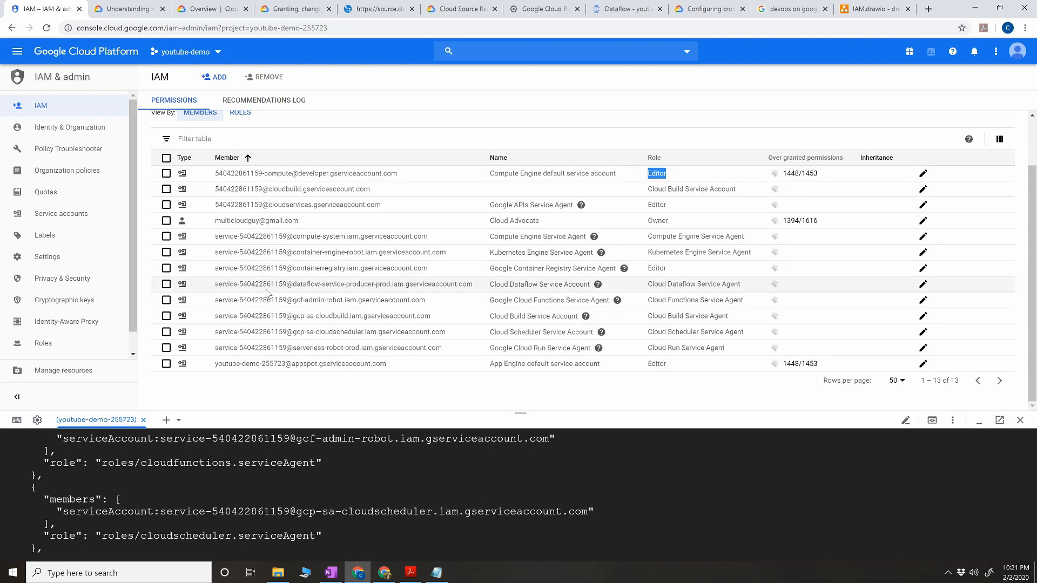
mouse_move(313, 329)
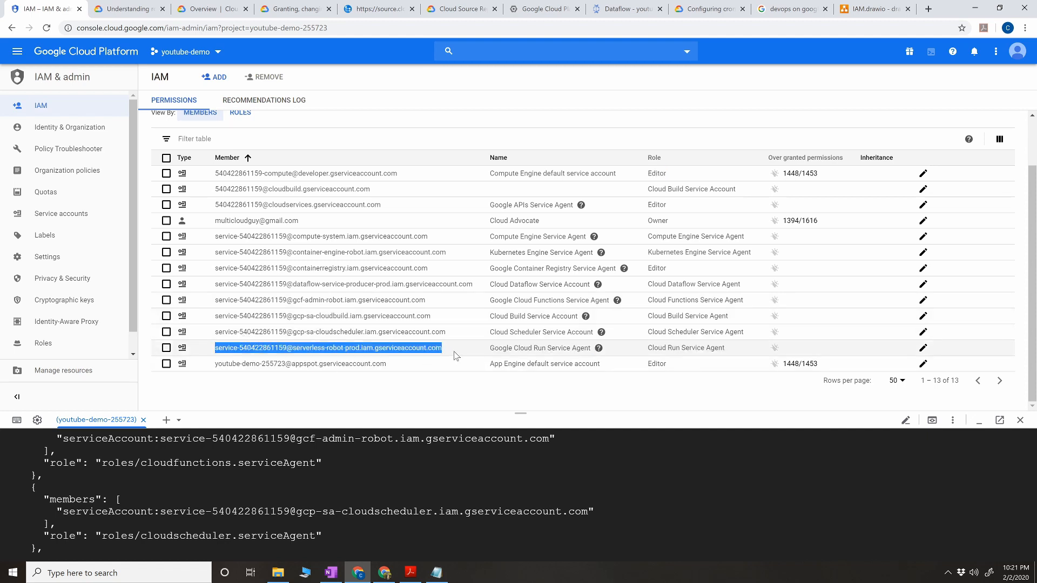
mouse_move(513, 355)
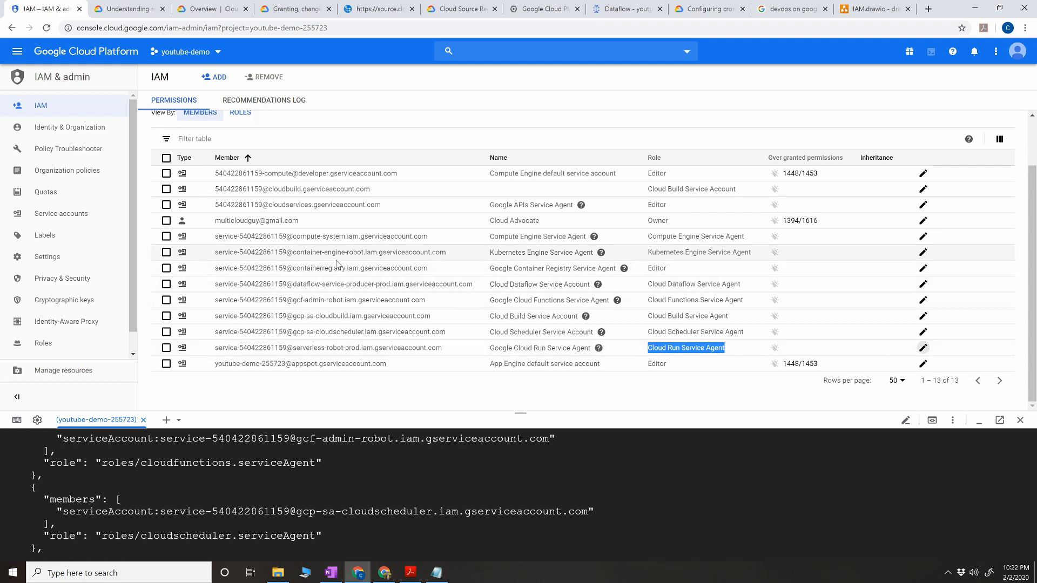
mouse_move(333, 233)
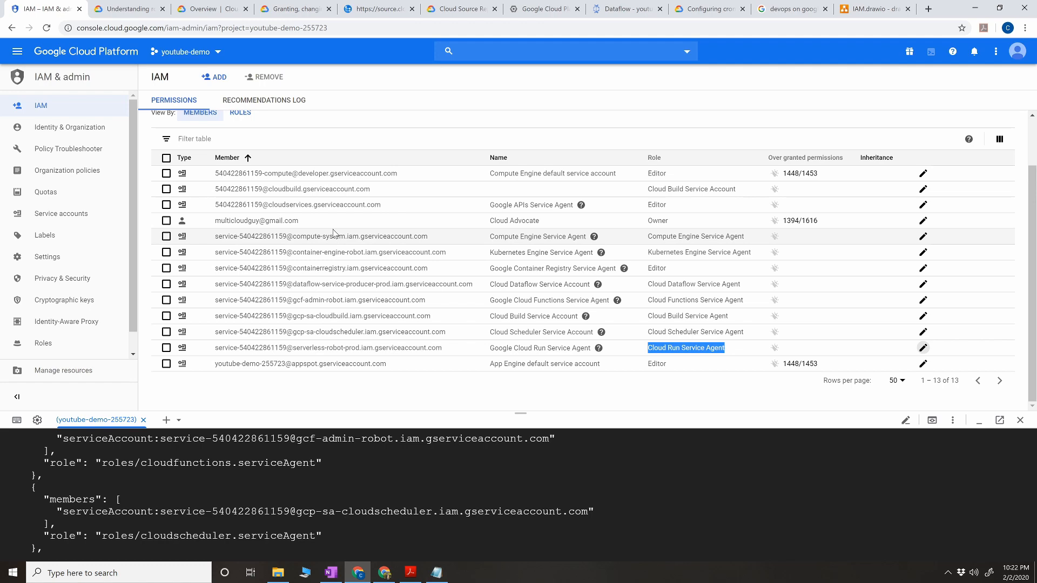
scroll("up", 3)
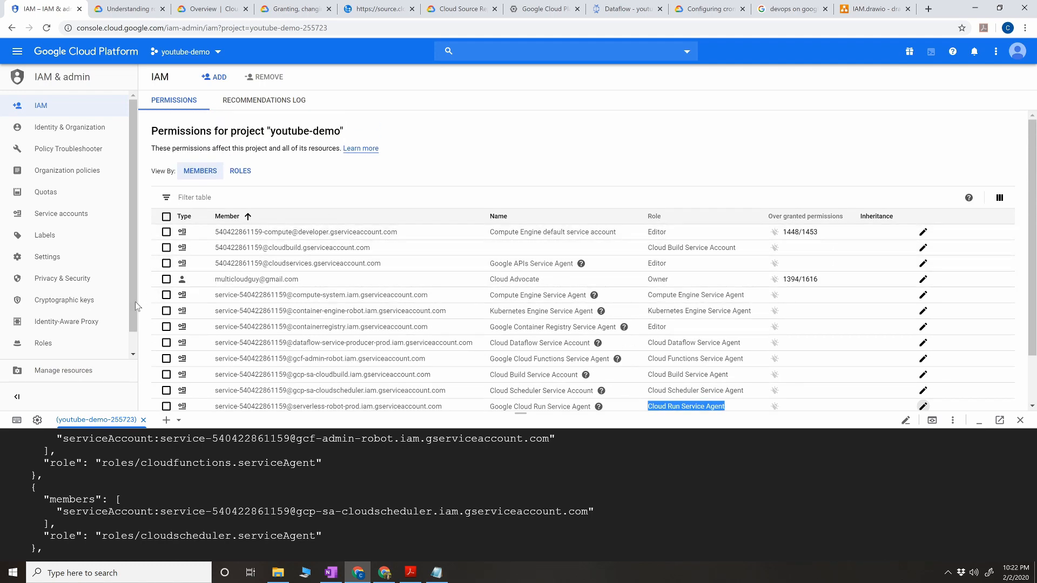
Step: Set the new role's launch stage to General Availability and bring up the permission list
left_click(42, 344)
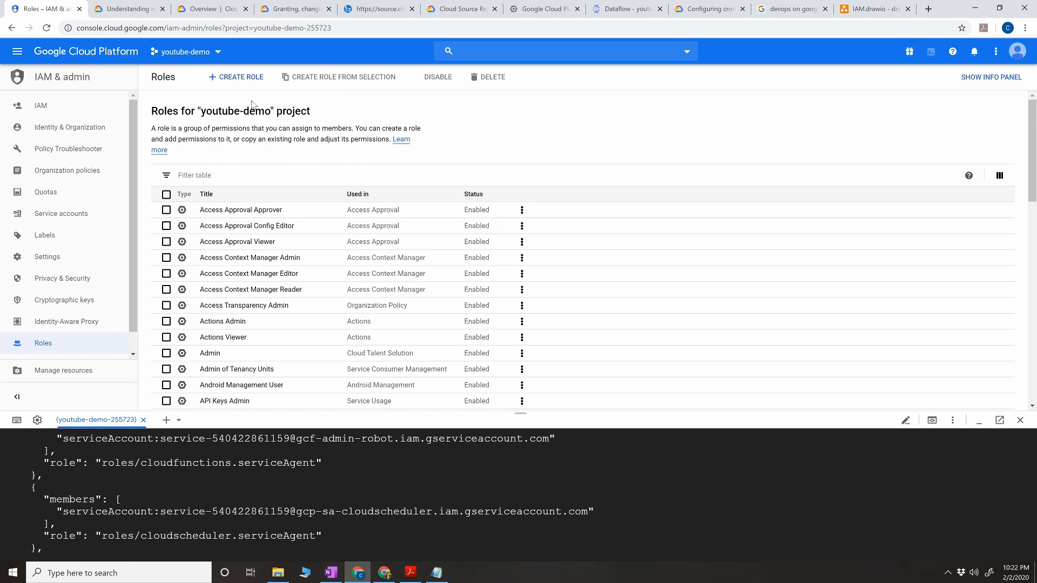
left_click(236, 76)
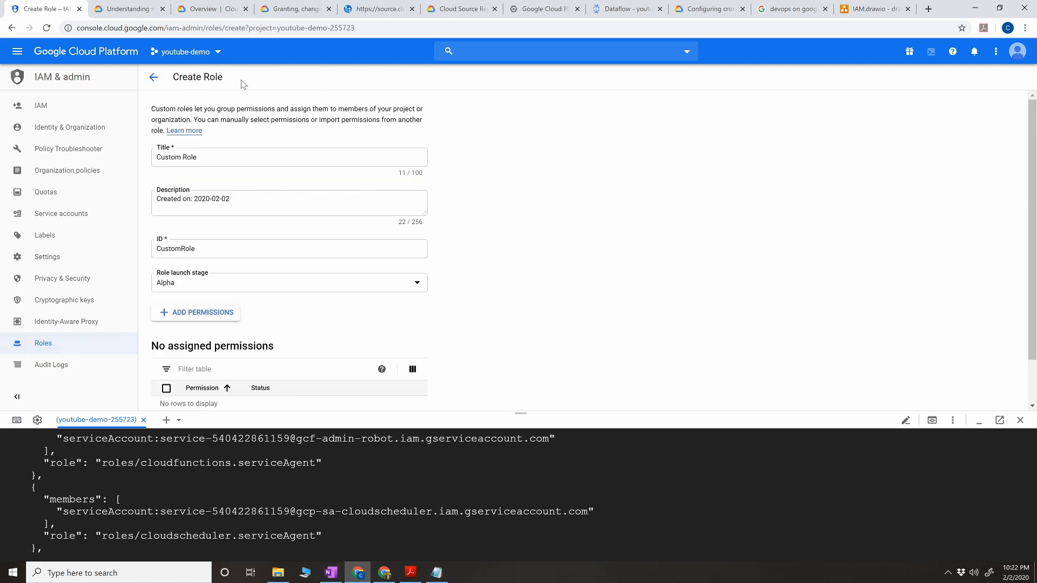
left_click(288, 282)
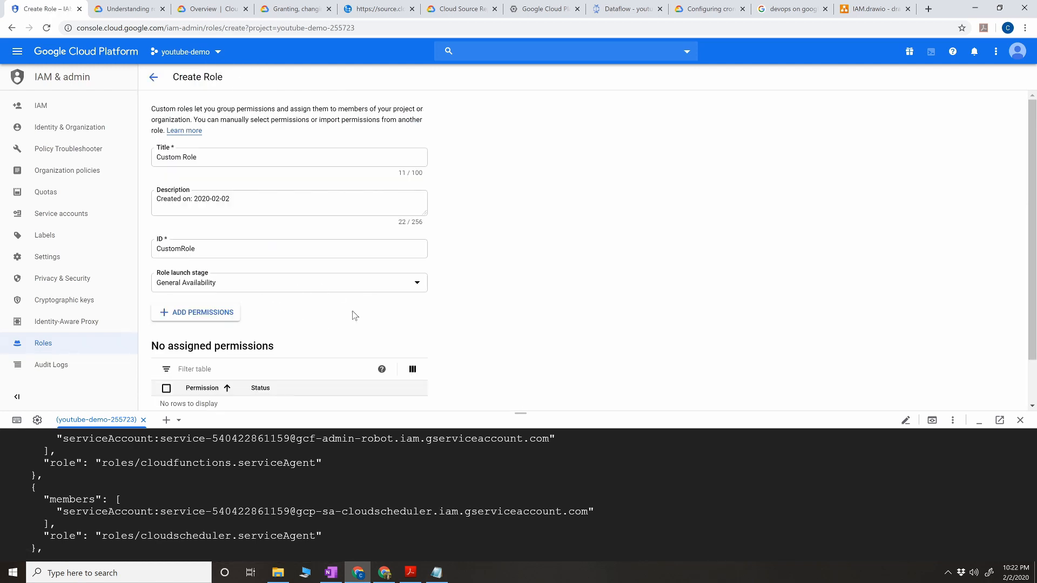
scroll("down", 3)
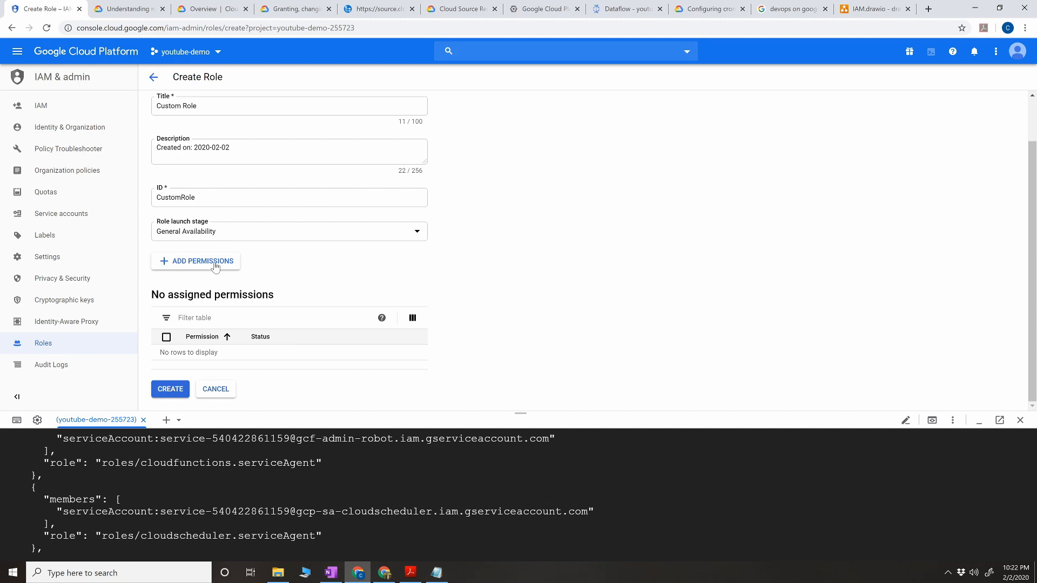
left_click(200, 260)
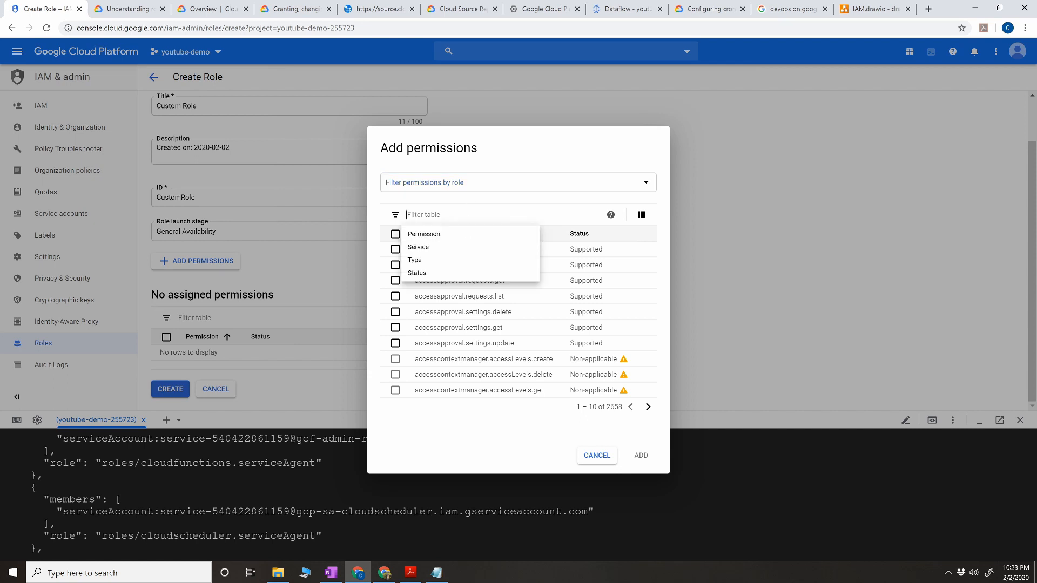
Step: Filter permissions by Service:storage and add storage.buckets.list to the role
type("cloud")
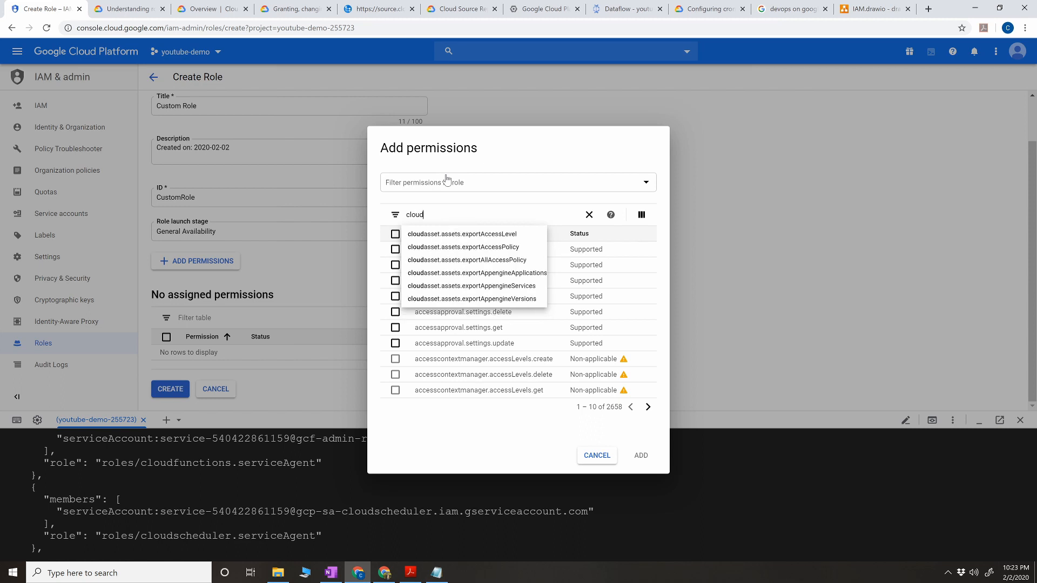
type("s")
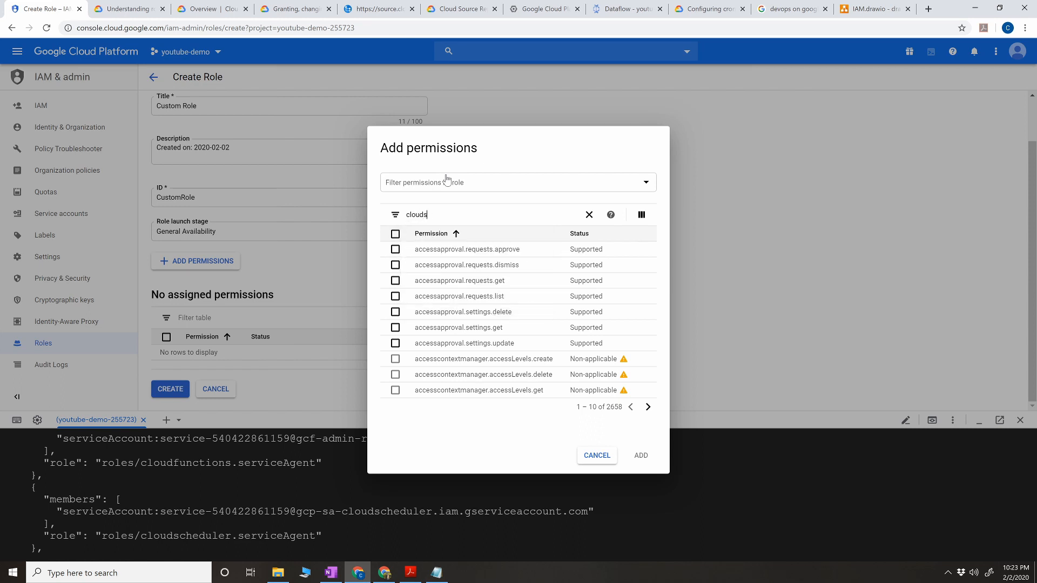
type("service")
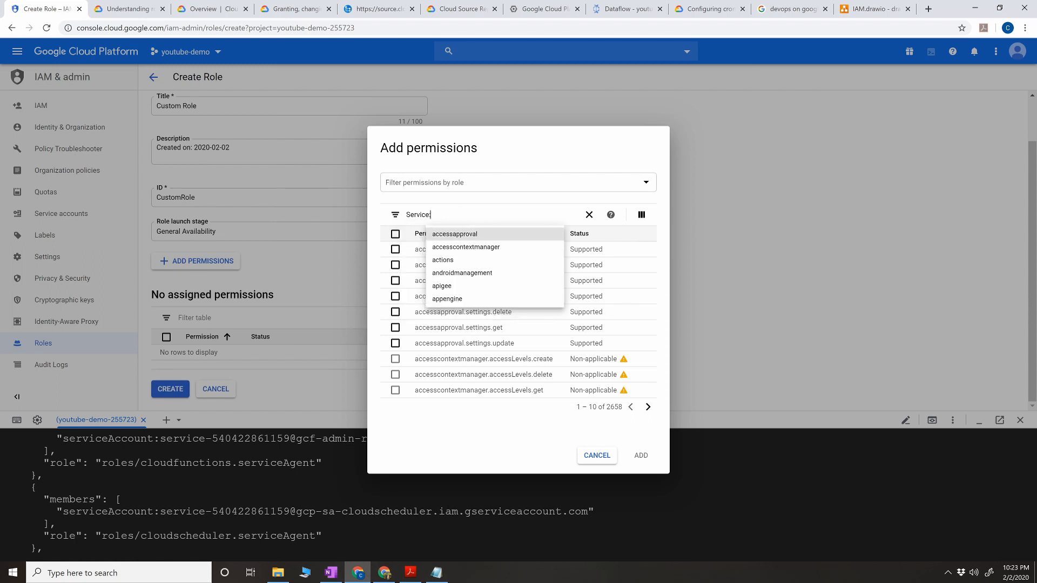
type("storage")
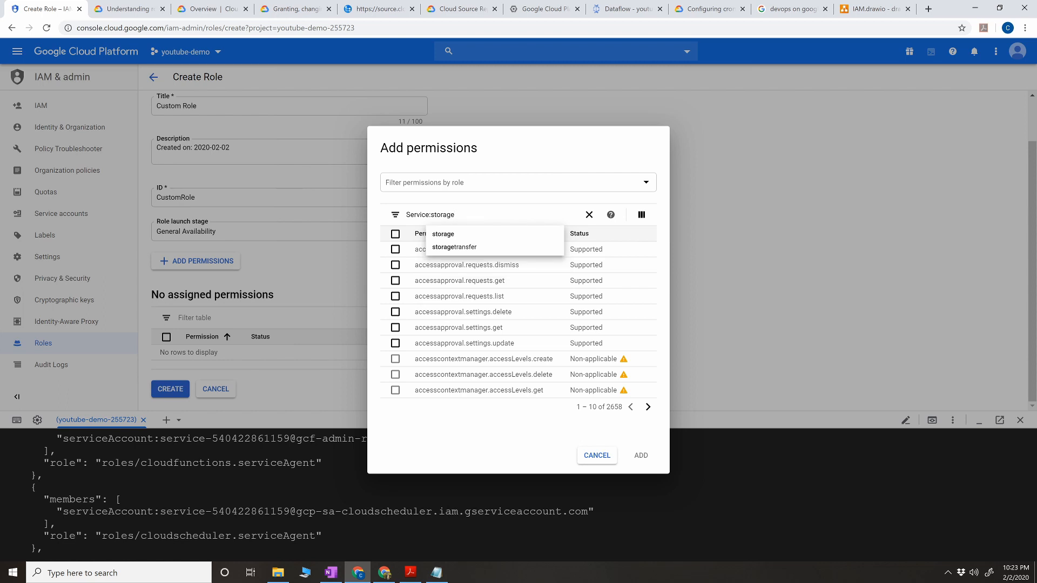
left_click(442, 233)
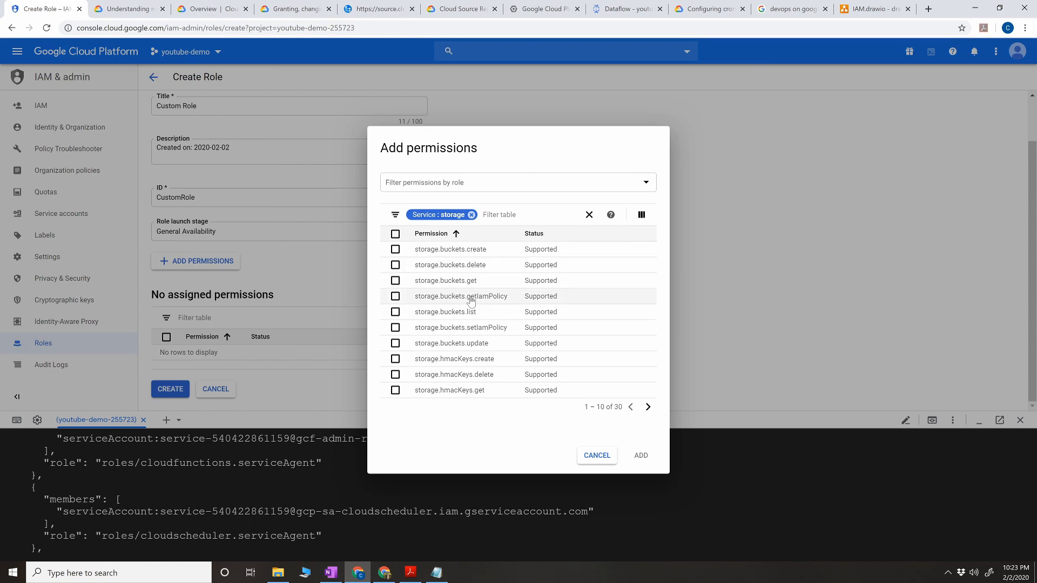
mouse_move(465, 283)
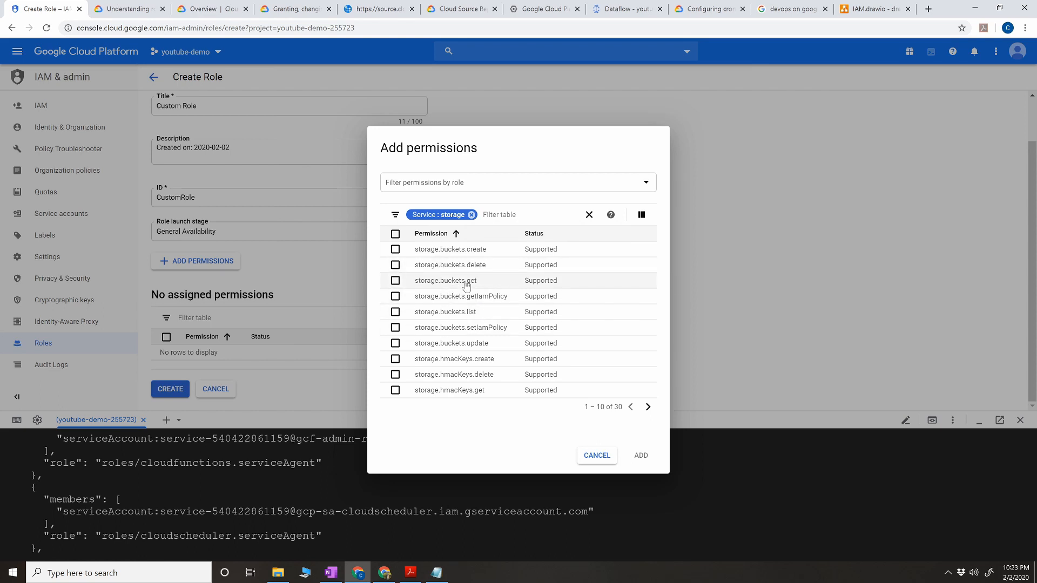
mouse_move(462, 312)
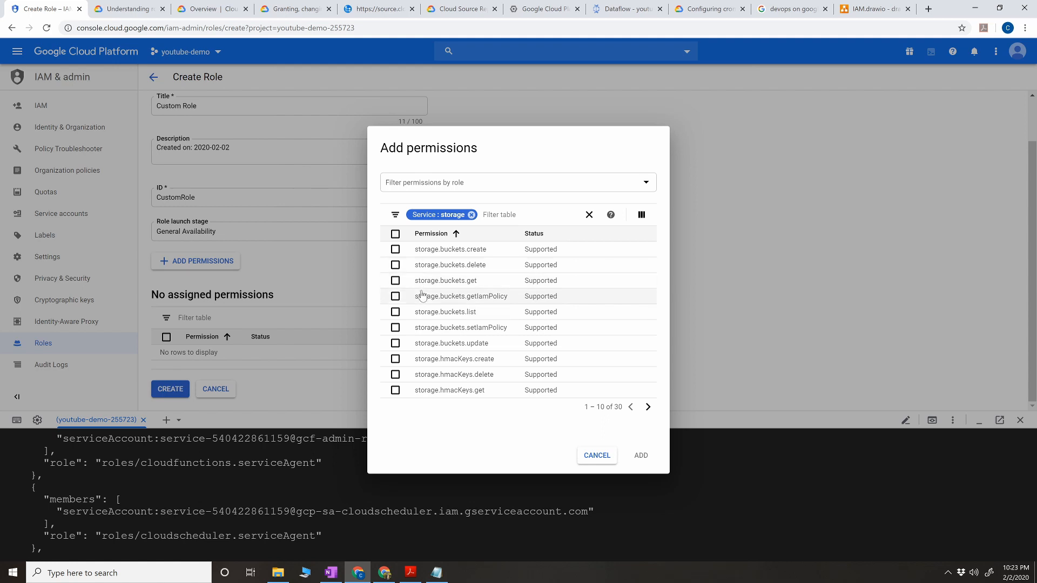
left_click(395, 311)
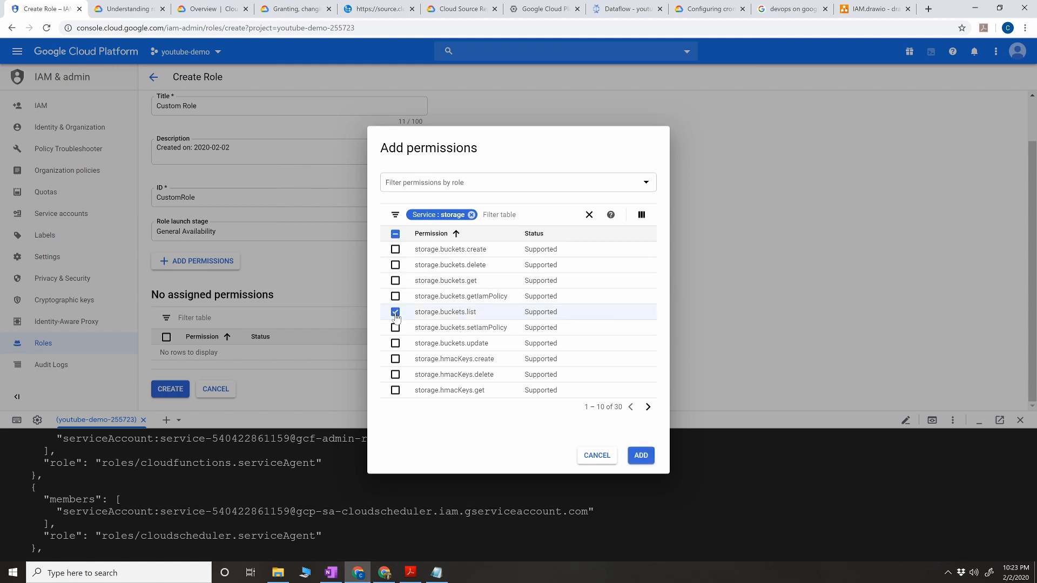
left_click(639, 455)
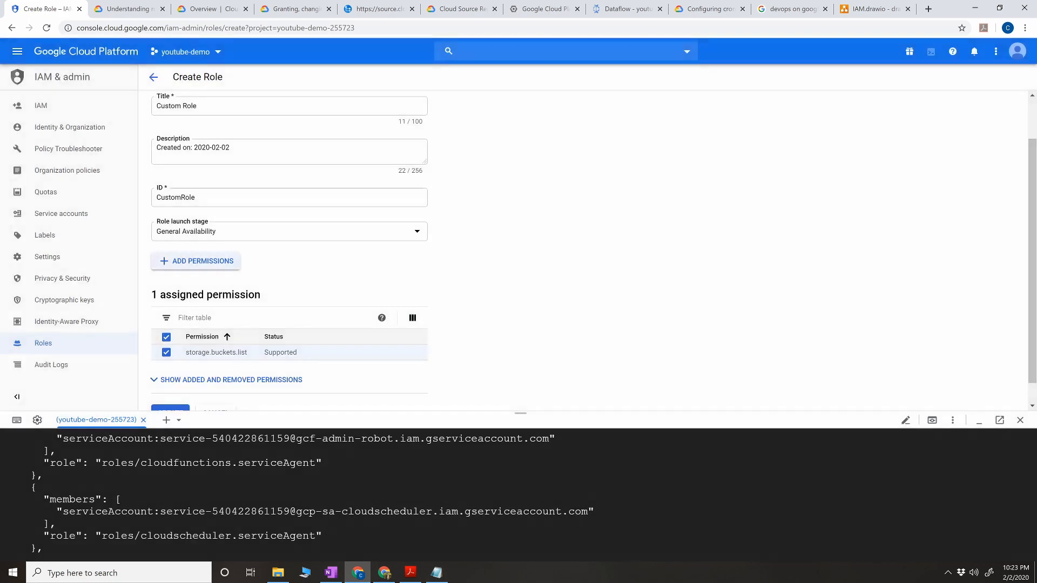
Step: Filter permissions by Service:cloudfunctions and add cloudfunctions.functions.list to the role
left_click(194, 260)
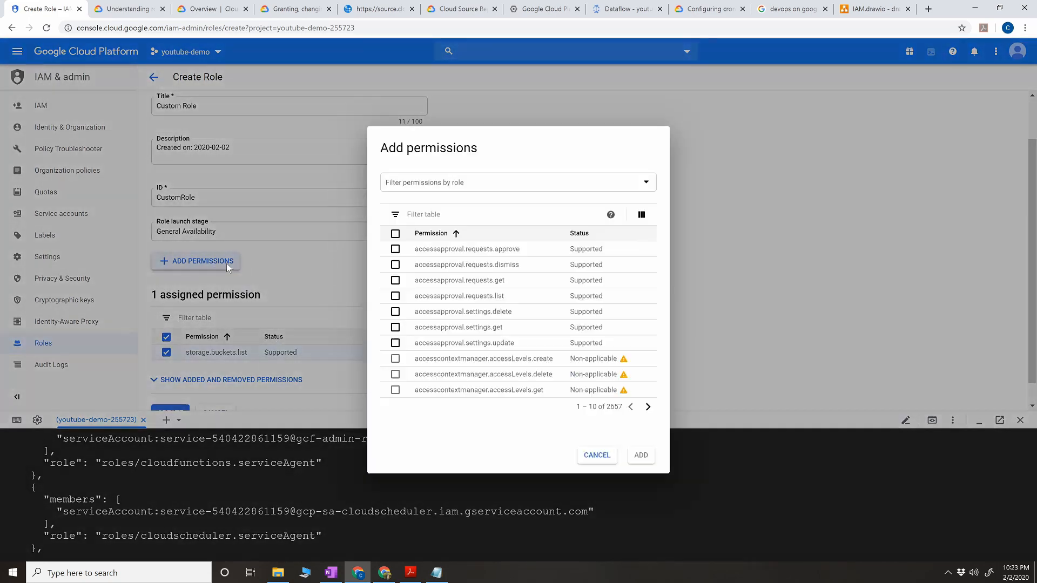
left_click(394, 214)
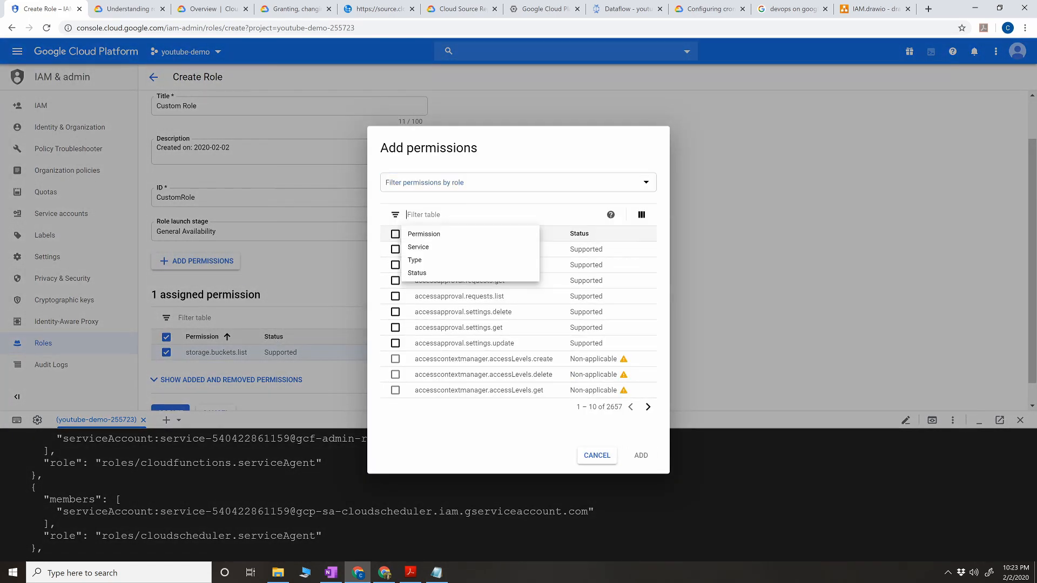
type("serv")
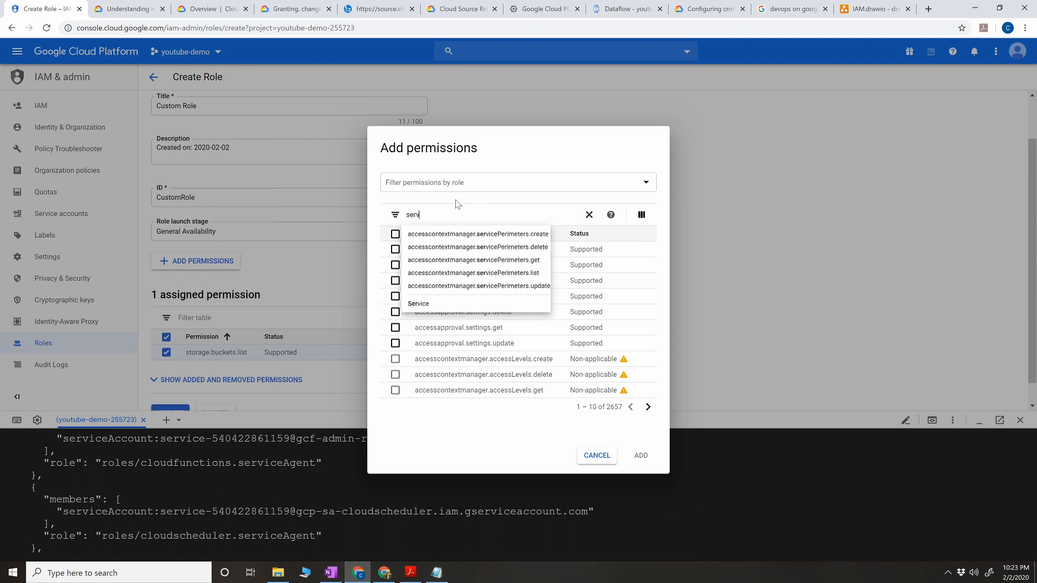
type("ice:")
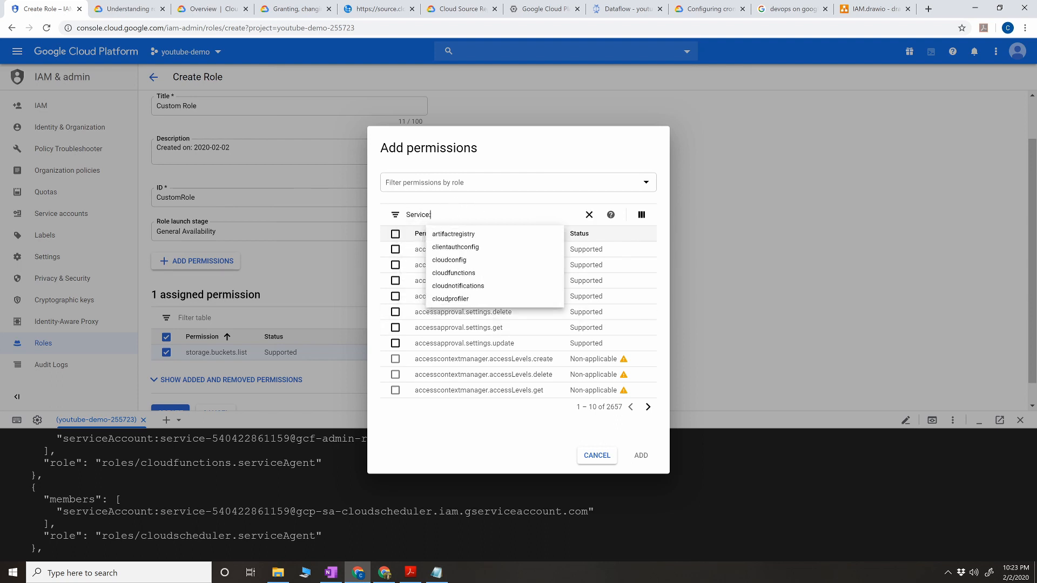
type("cloudfund")
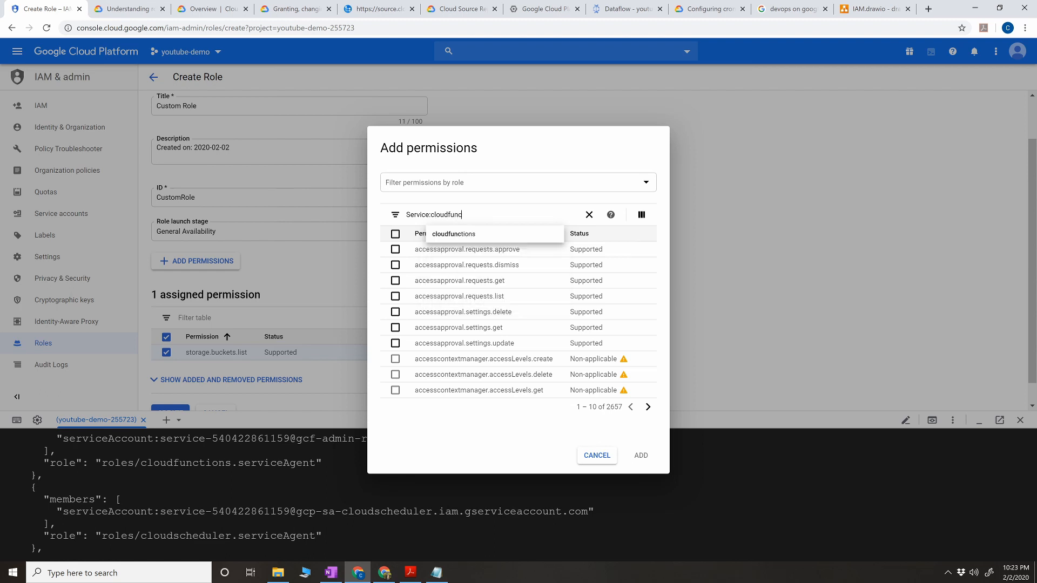
left_click(453, 233)
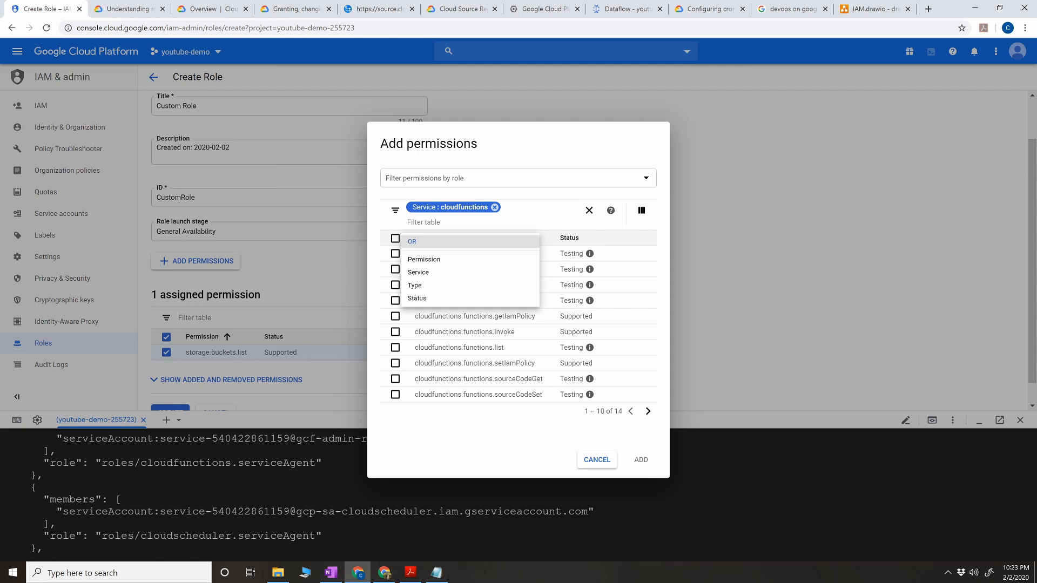
left_click(395, 331)
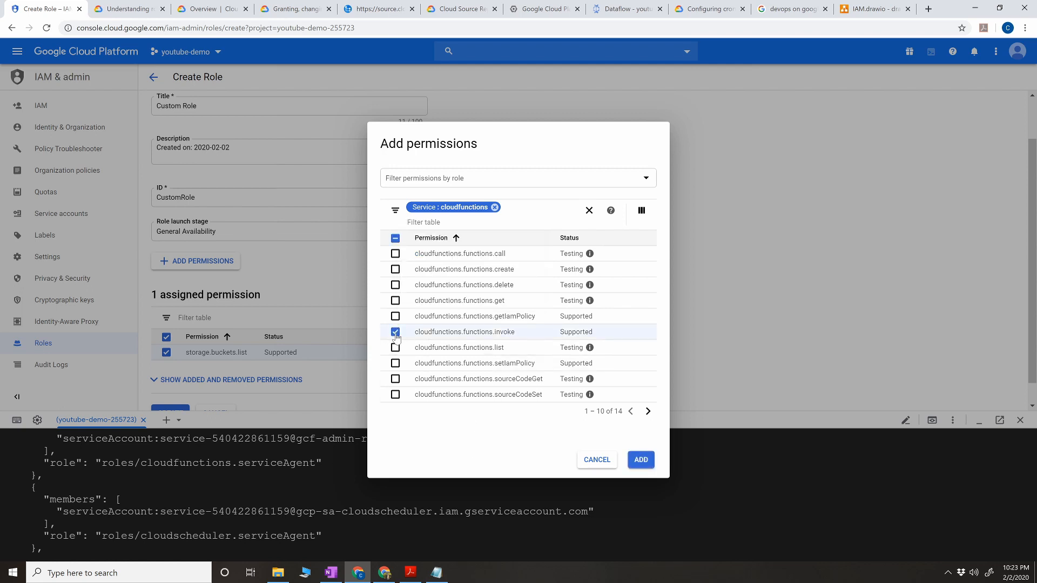
left_click(395, 347)
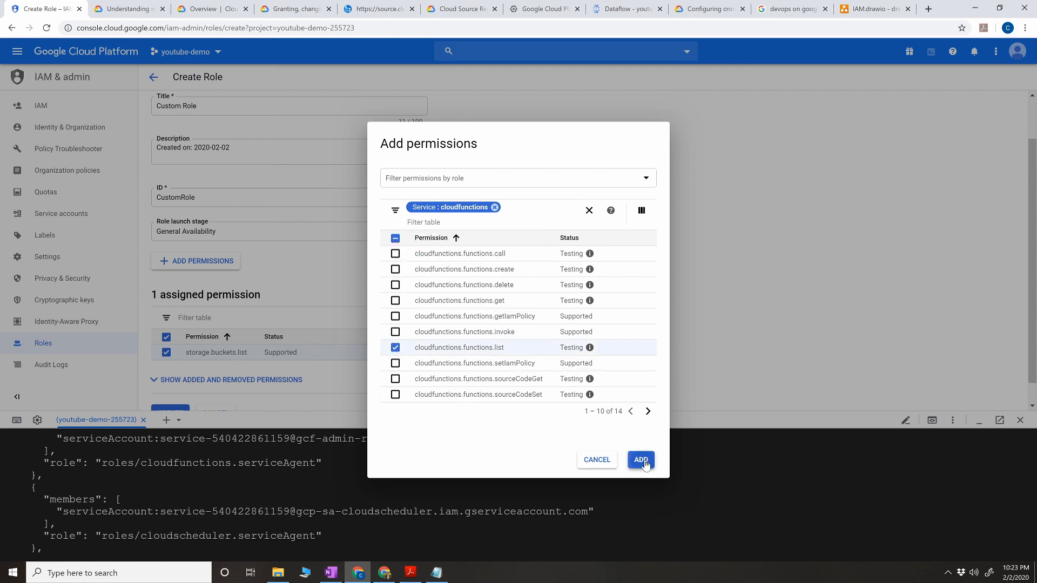
left_click(639, 460)
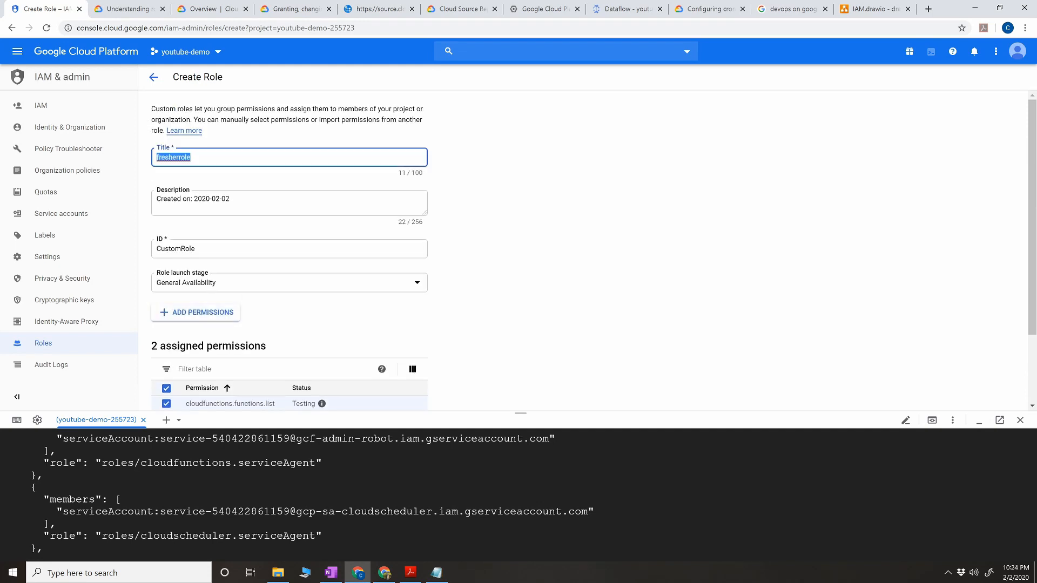
Step: Title the role 'newcustomrole' and create it with its two permissions
type("new")
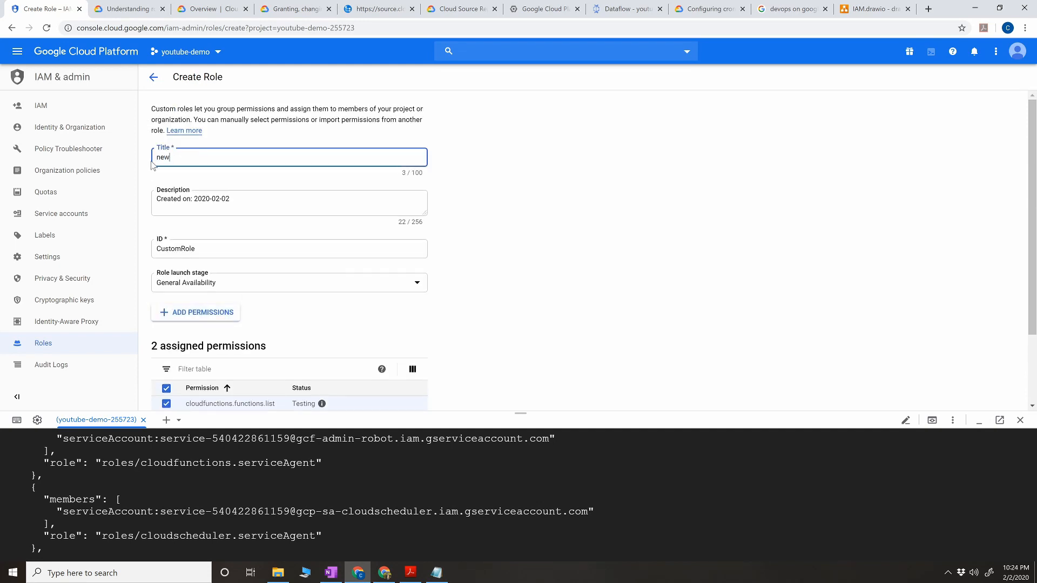
type("customrole")
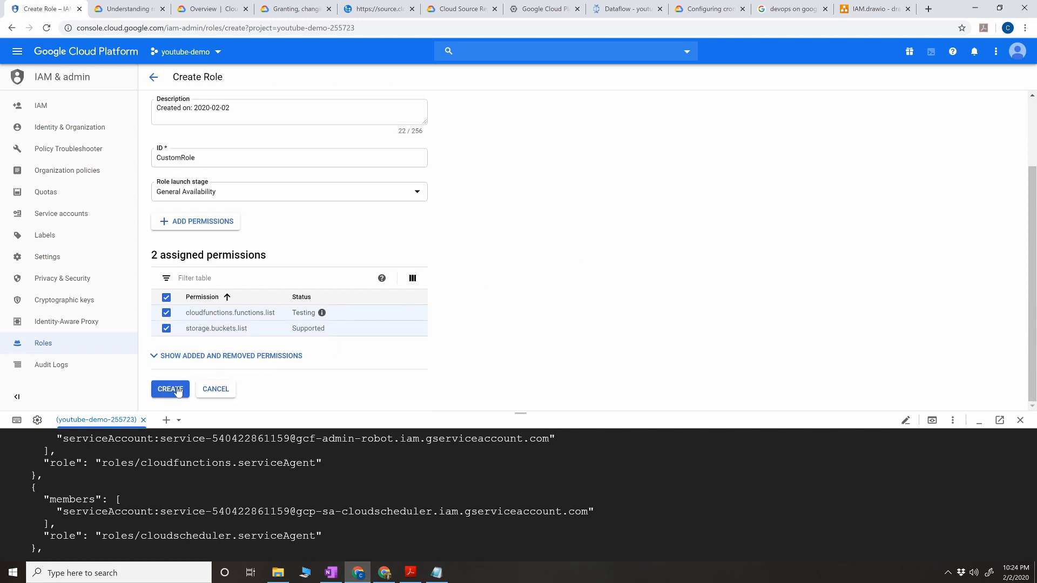
left_click(230, 356)
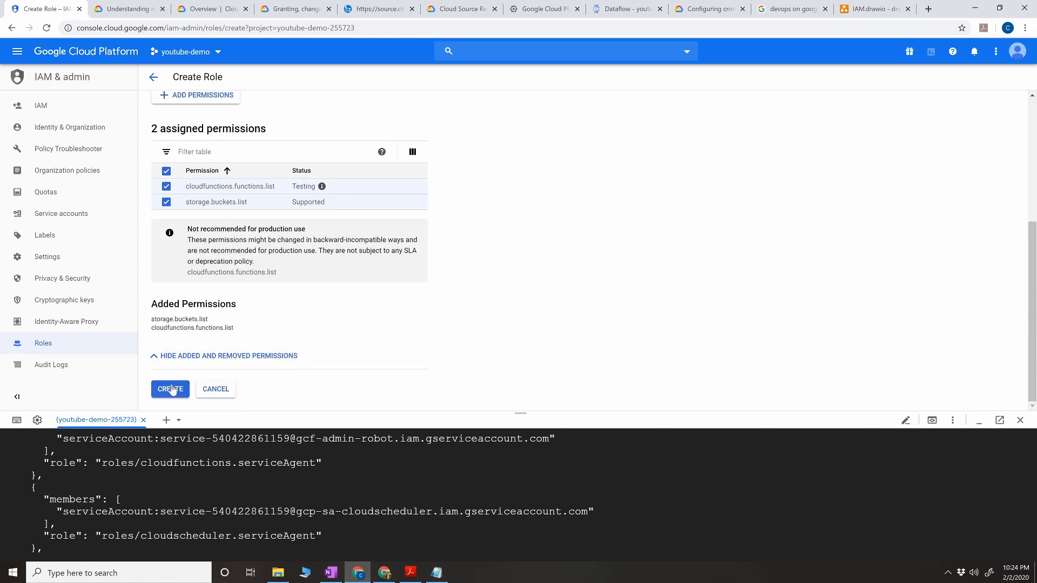
double_click(187, 327)
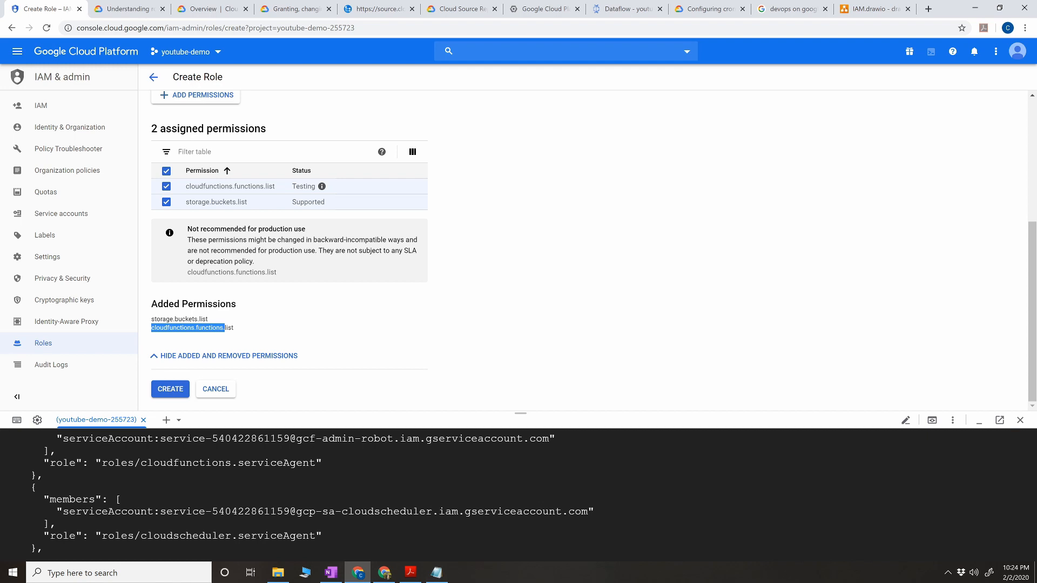
left_click(170, 388)
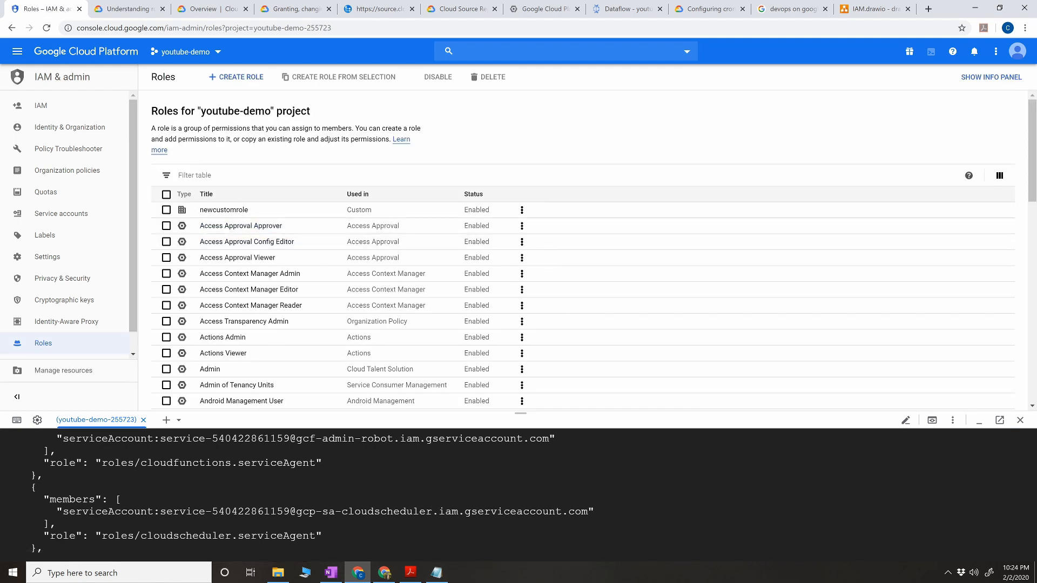
Step: Verify newcustomrole appears in the App Engine service account's role list, then cancel without saving
left_click(41, 105)
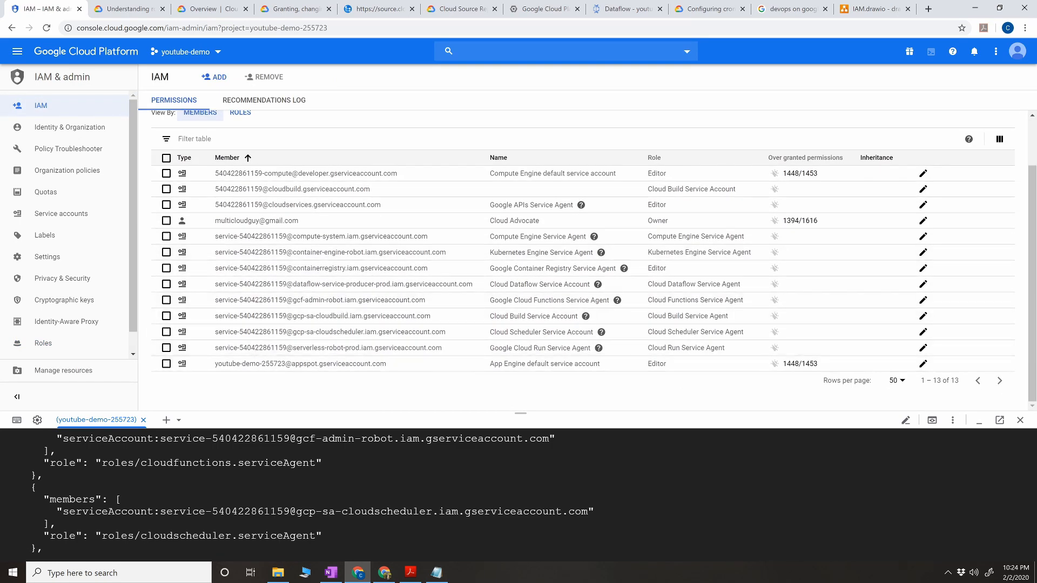
left_click(923, 363)
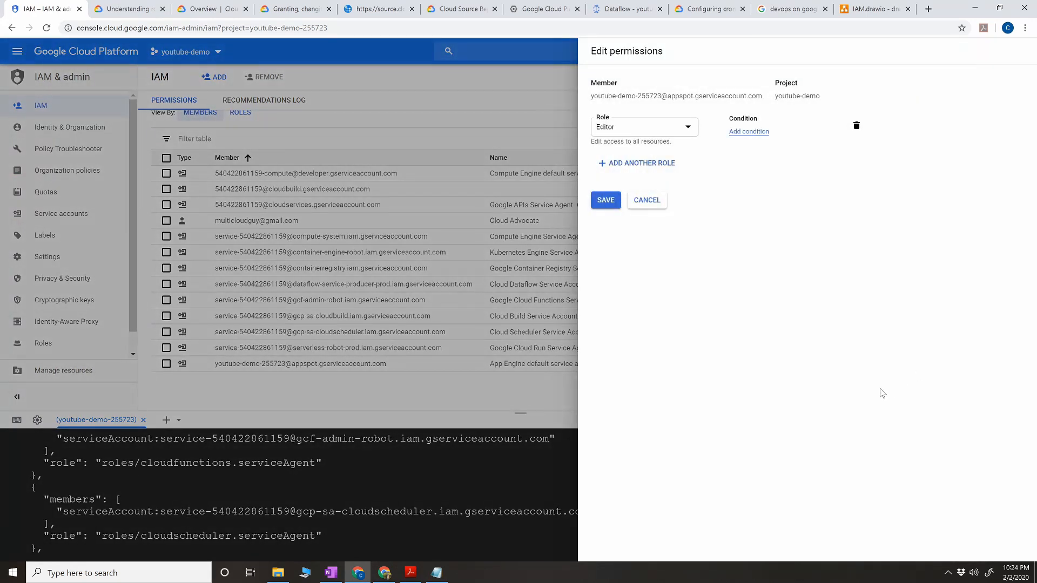
left_click(643, 127)
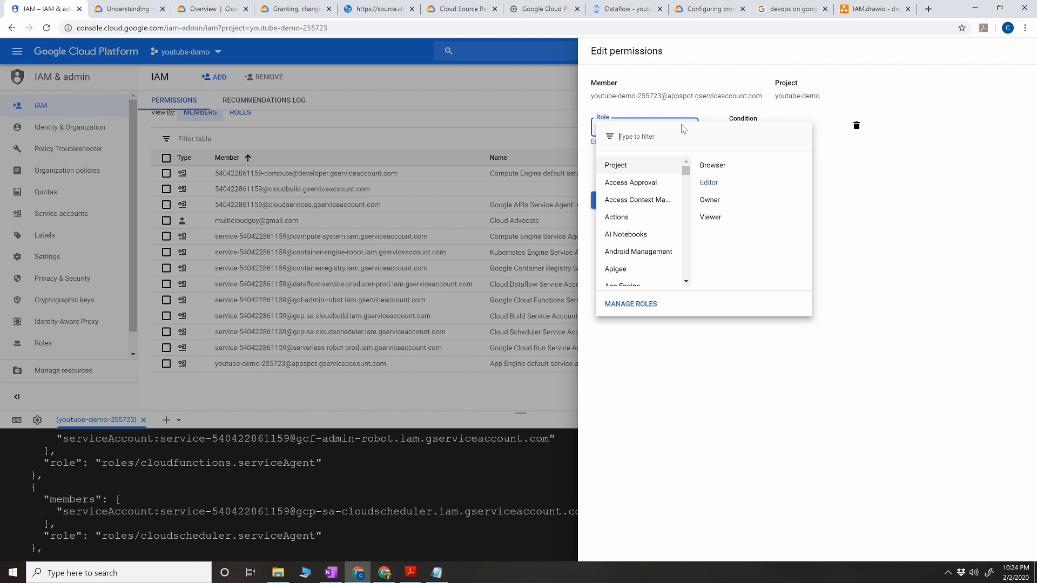
type("newcu")
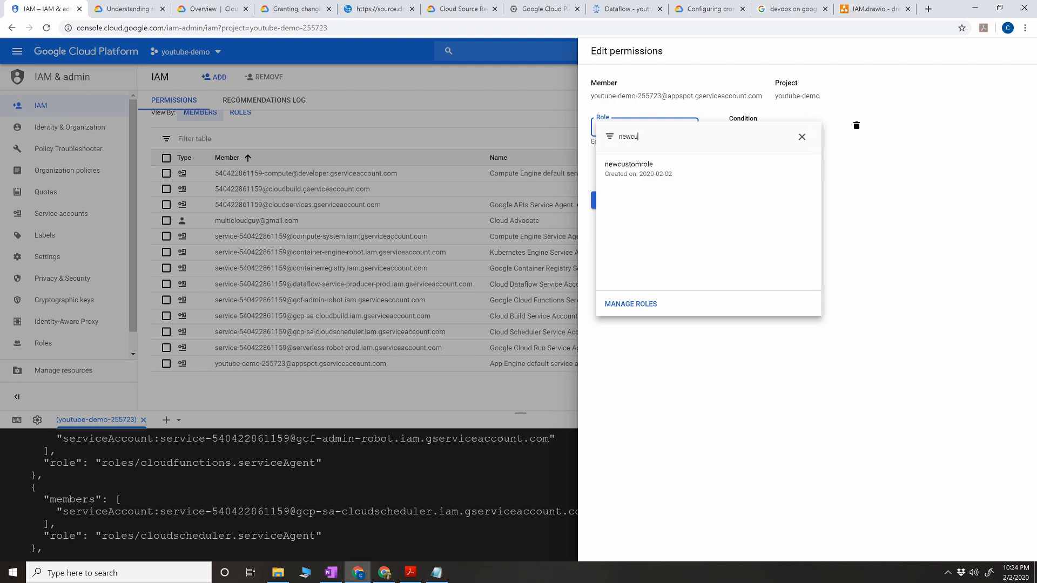
mouse_move(672, 168)
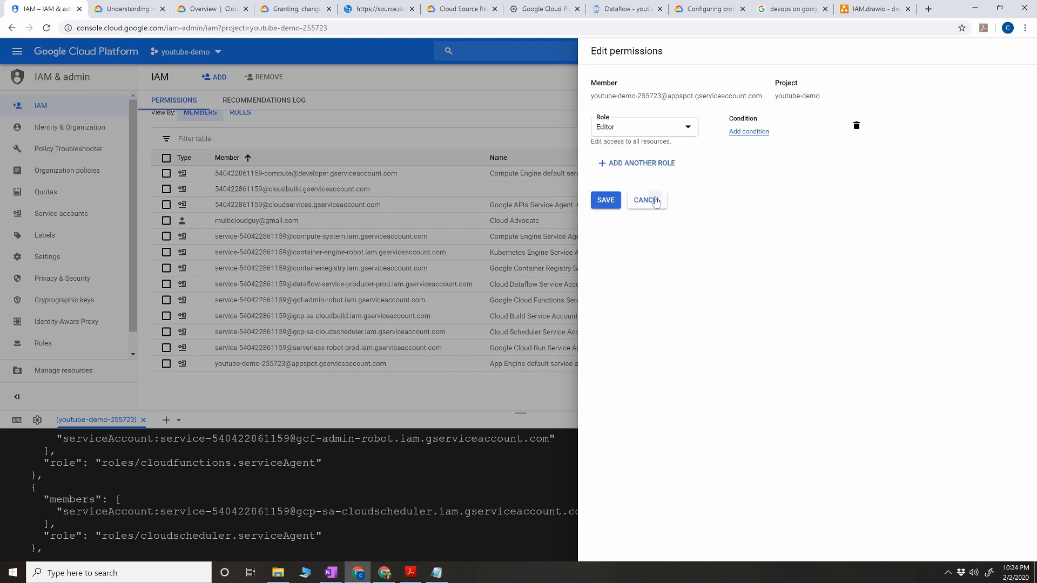
left_click(646, 200)
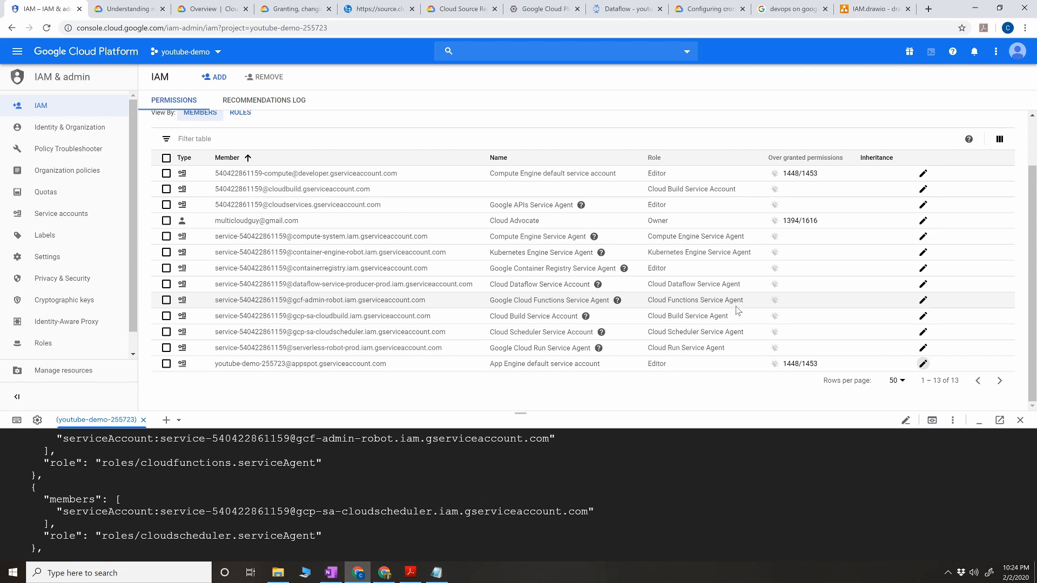
Step: Read the service agent tooltip, then switch to the Understanding roles documentation at BigQuery roles
left_click(616, 300)
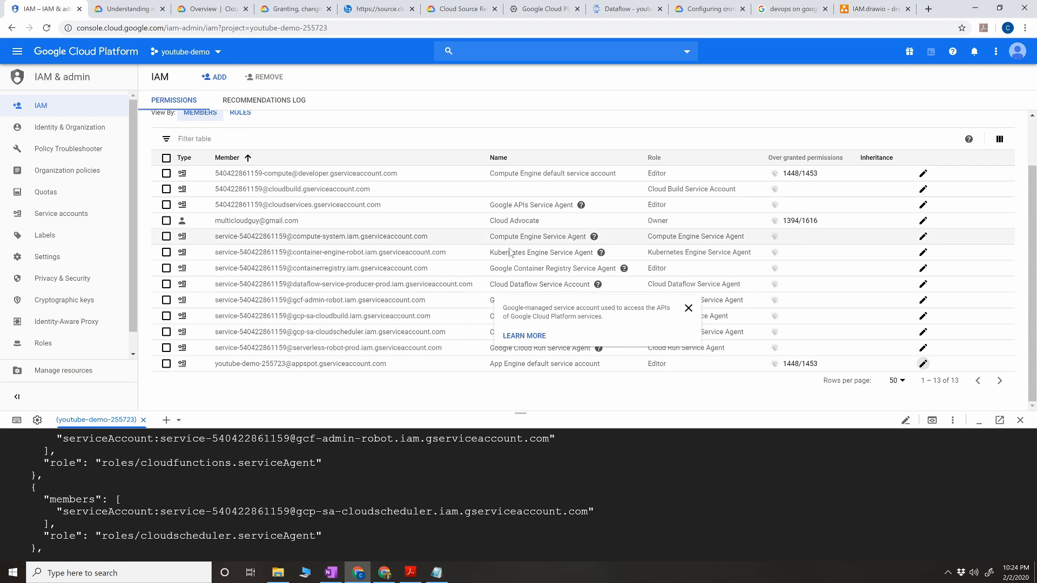
left_click(688, 309)
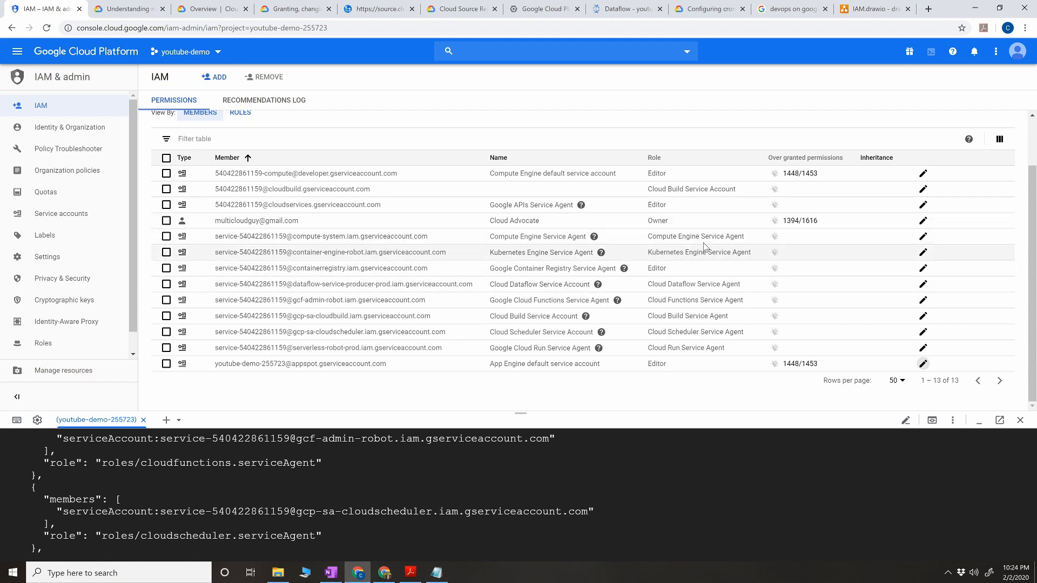
mouse_move(808, 265)
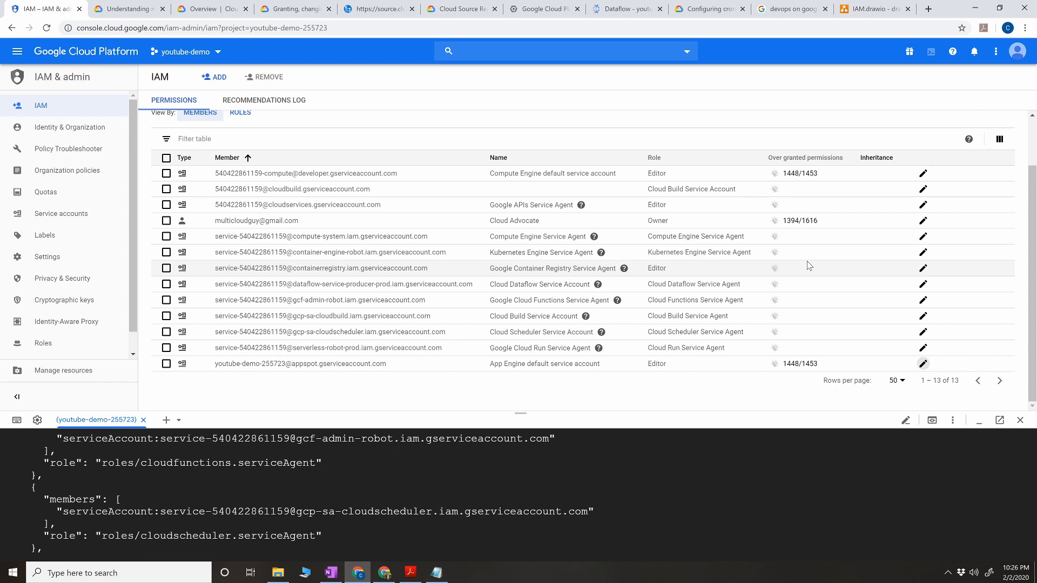
mouse_move(472, 179)
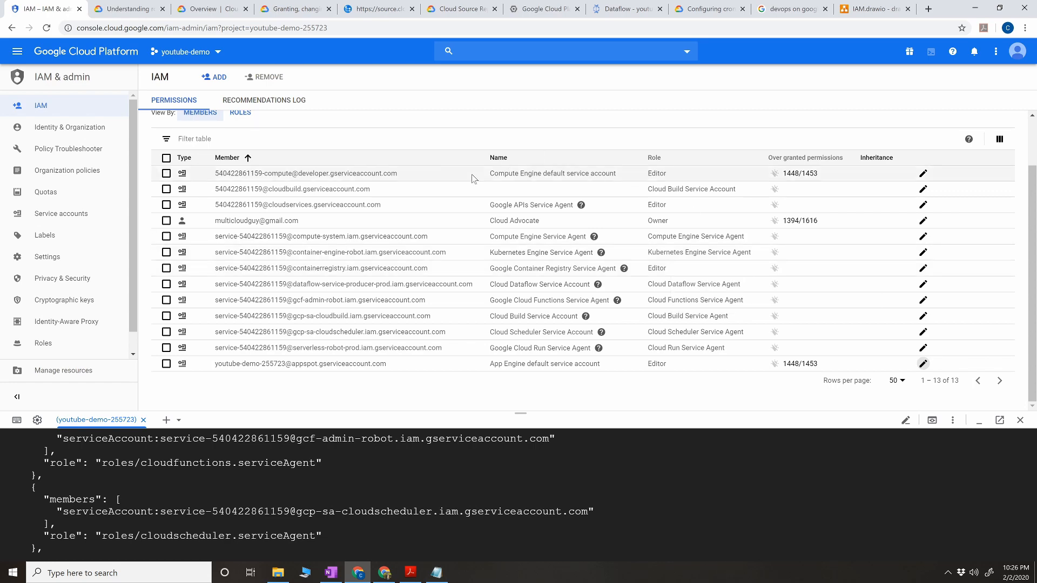
left_click(212, 9)
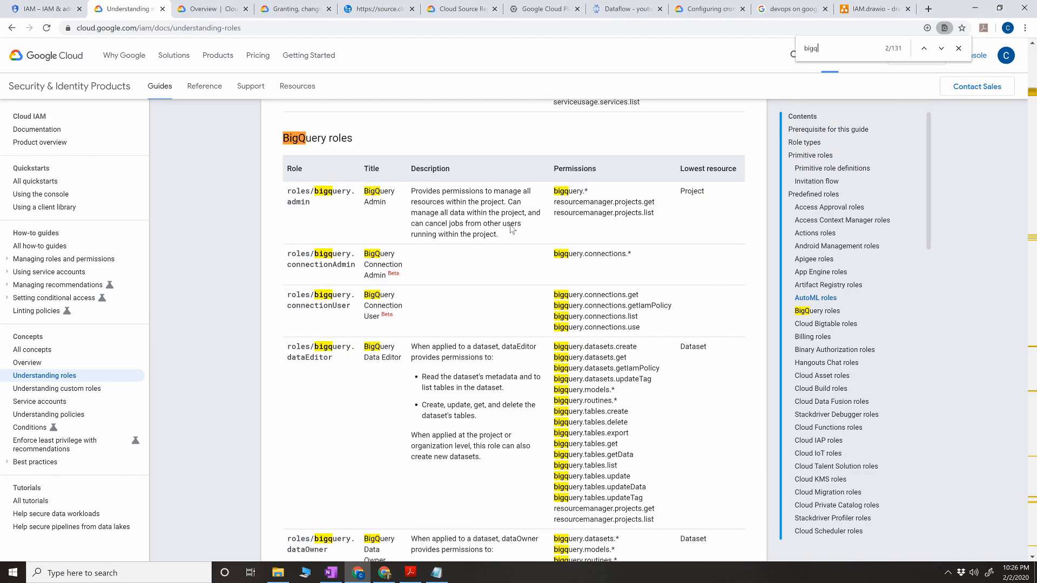
scroll("down", 3)
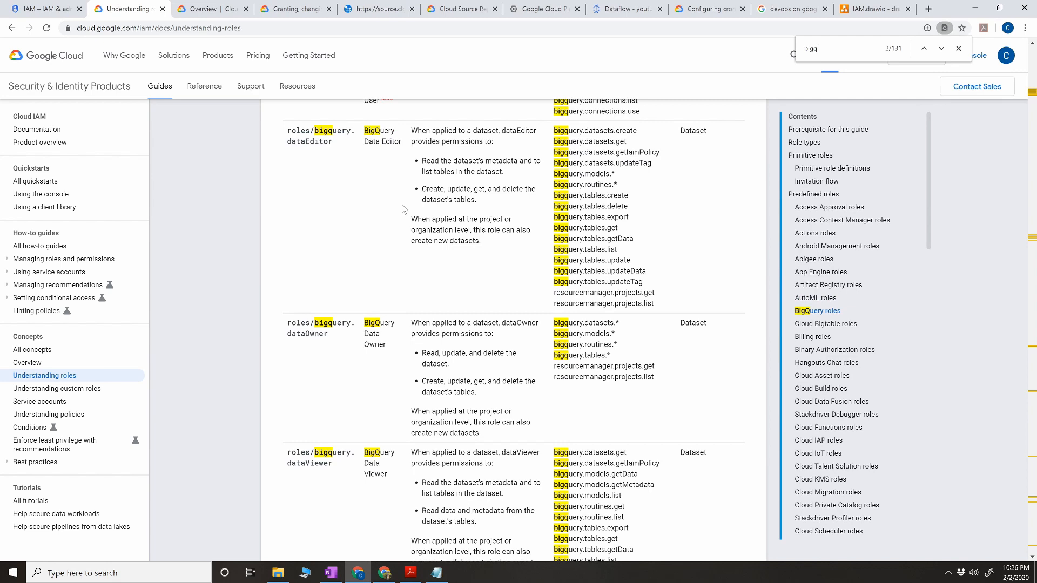
scroll("up", 3)
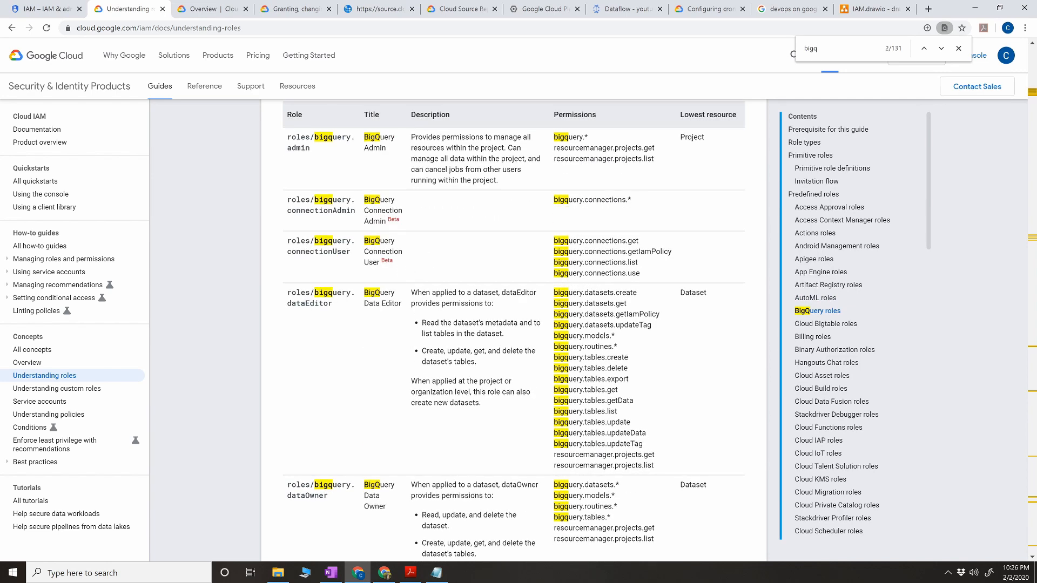
mouse_move(394, 162)
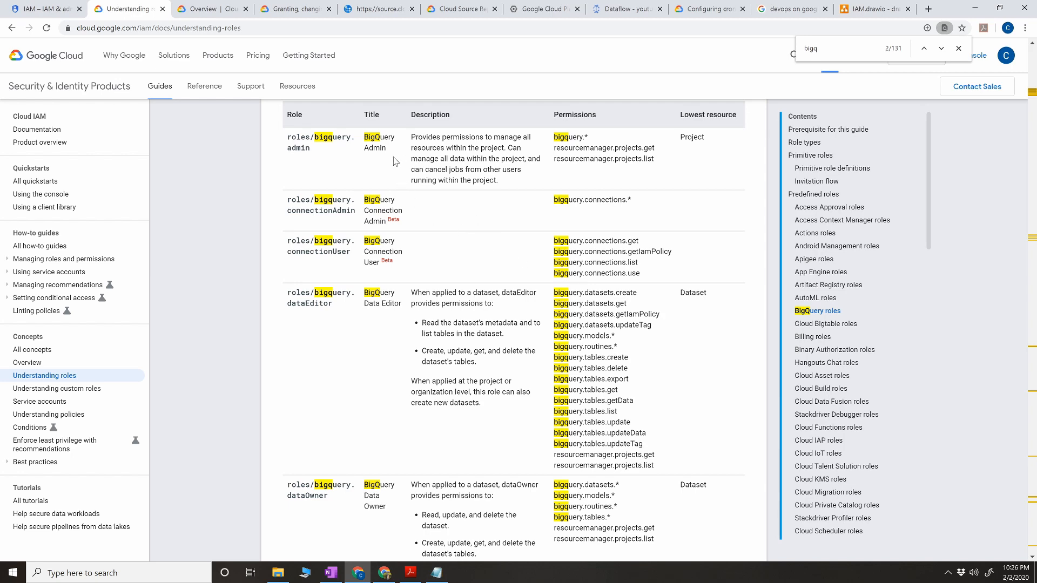
mouse_move(386, 318)
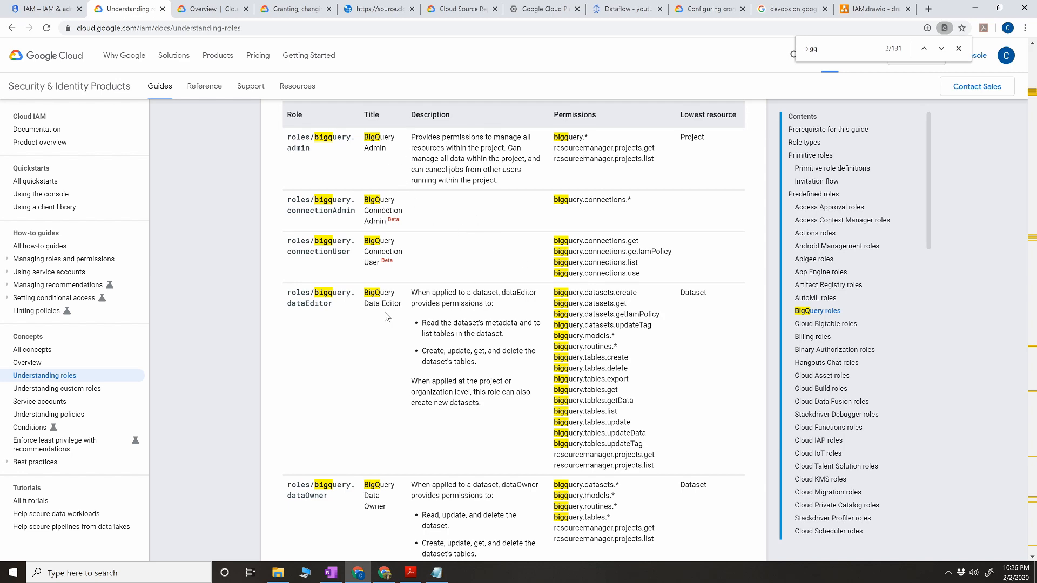
scroll("down", 3)
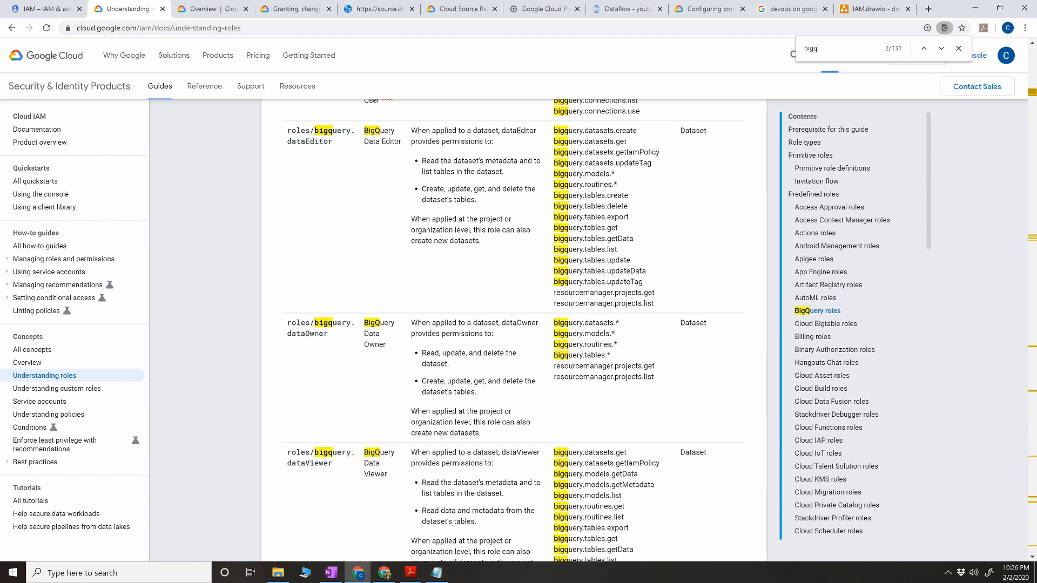
scroll("down", 3)
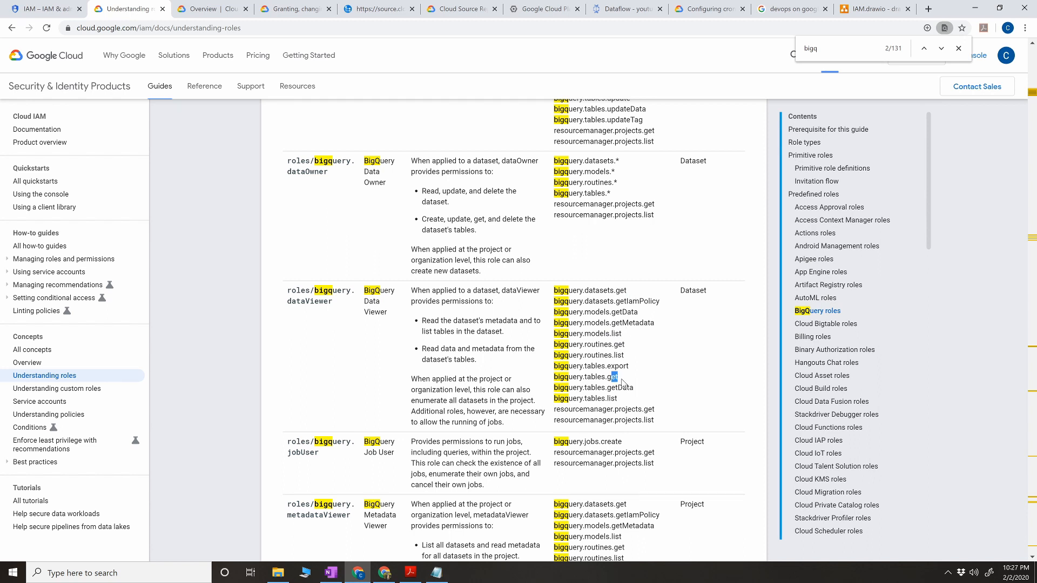
double_click(615, 365)
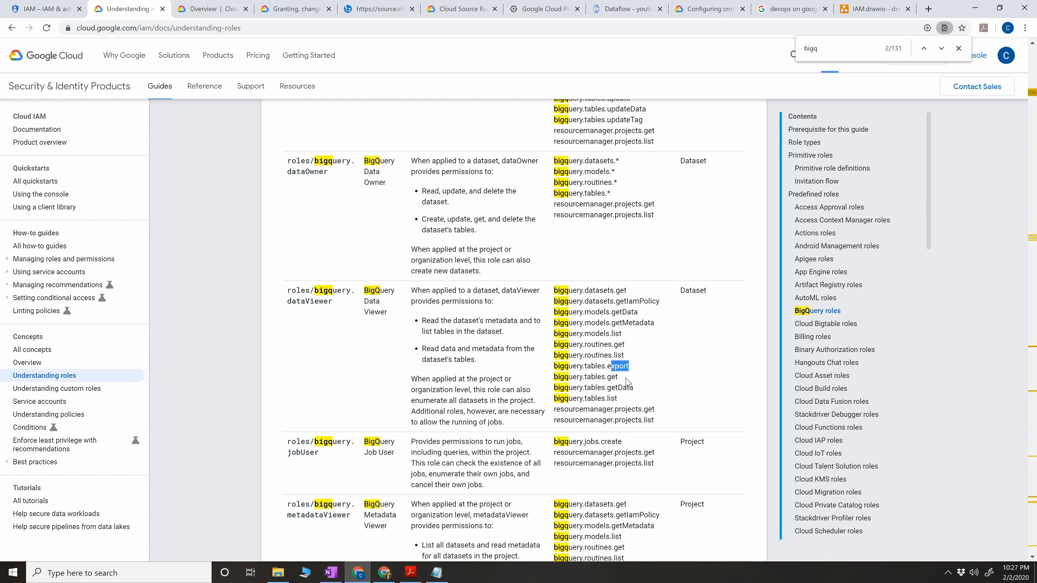
mouse_move(592, 334)
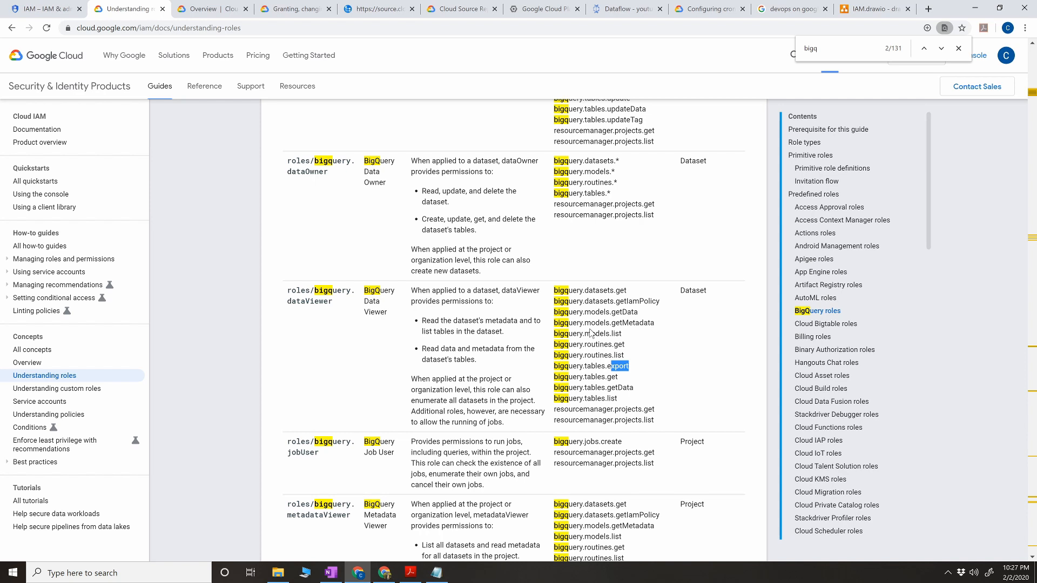
mouse_move(591, 288)
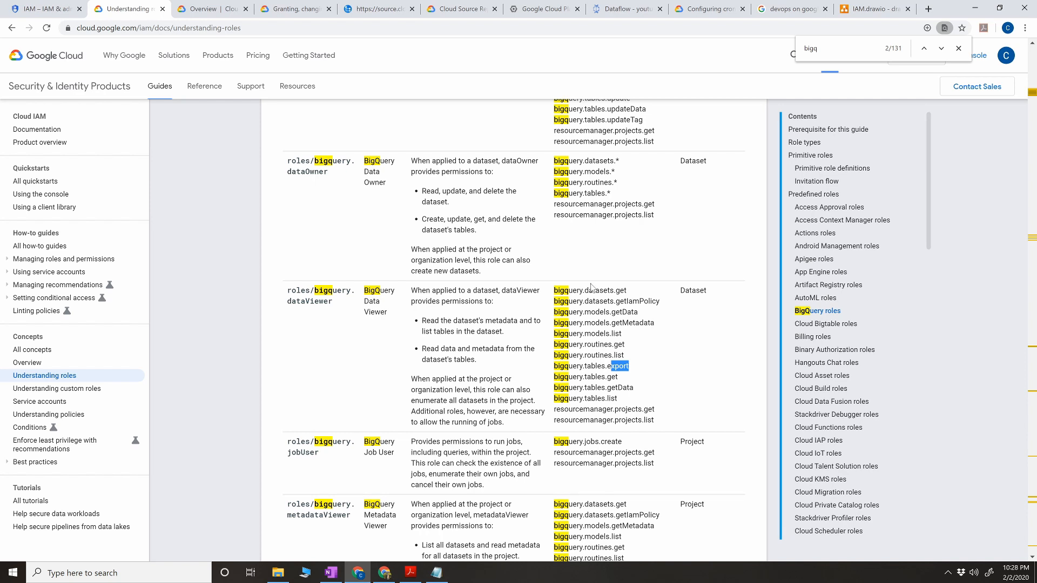